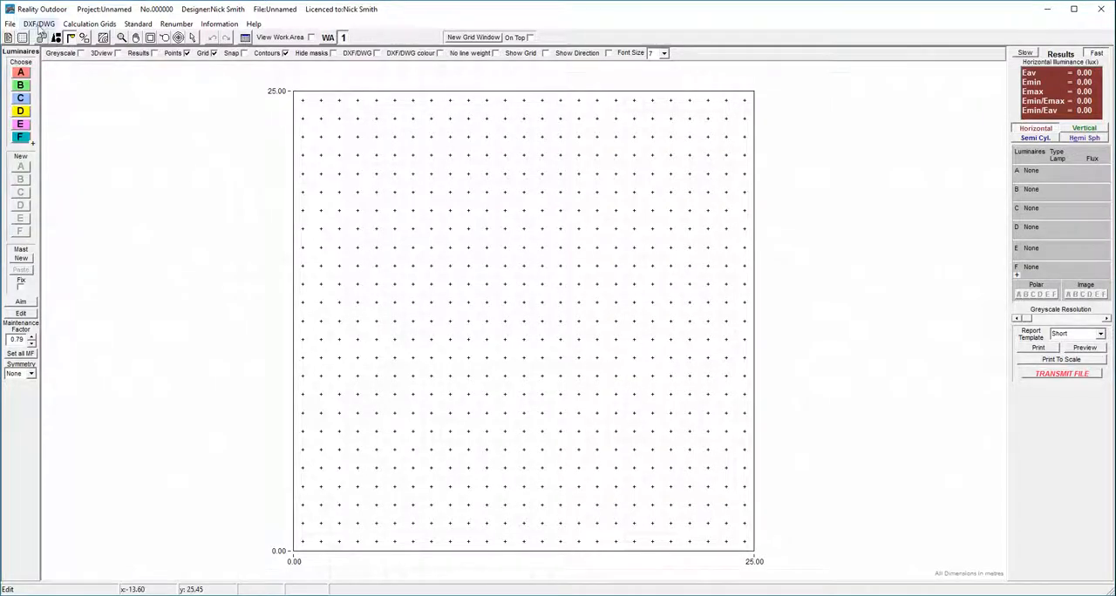
# - Open the drawing import browser and pick the Coleshill Road, Hartshill Site Layout DWG
pyautogui.click(38, 24)
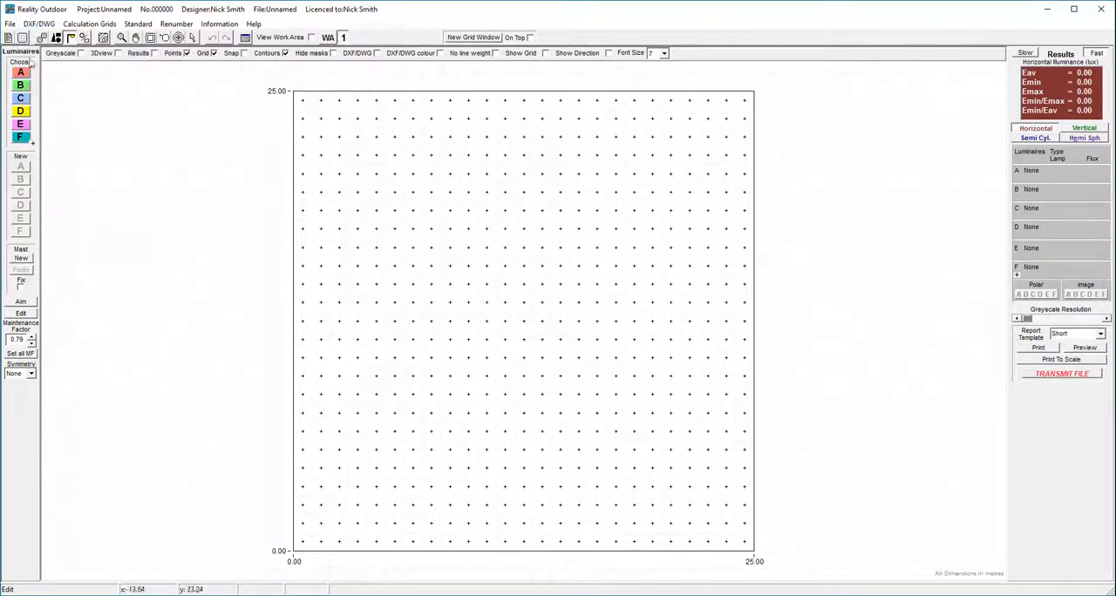
pyautogui.click(39, 24)
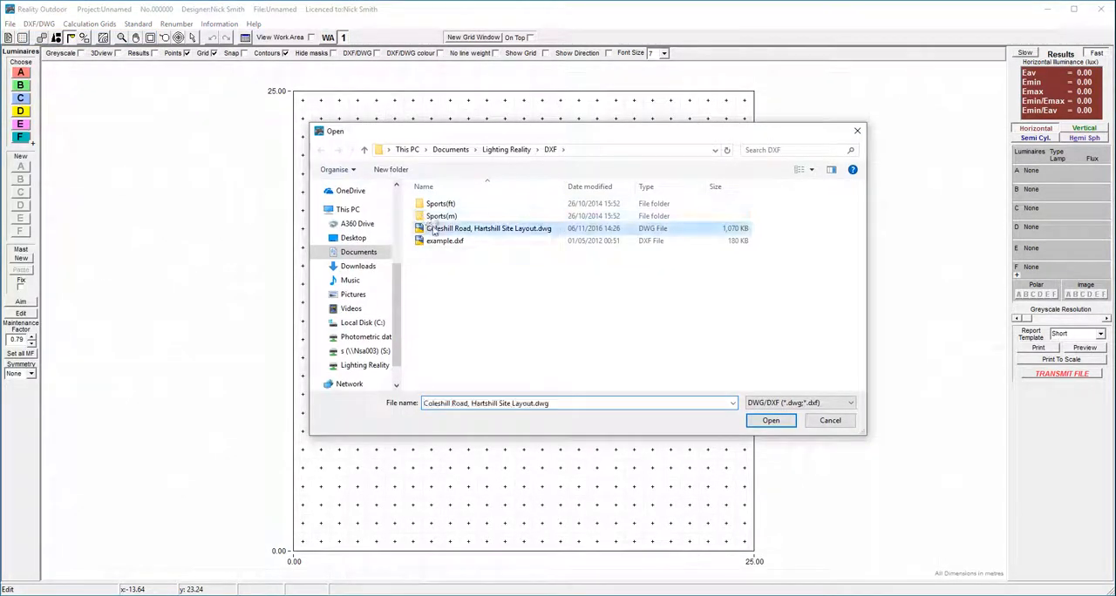
pyautogui.click(770, 420)
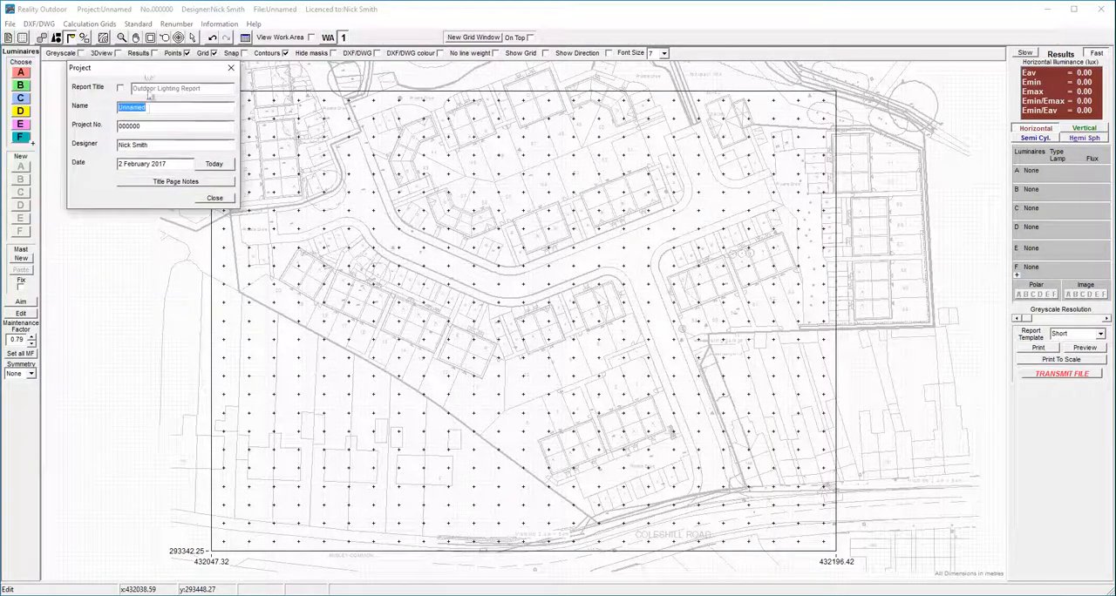
# - Enter 'An example project' as the project name and 123456 as the project number
pyautogui.write('A')
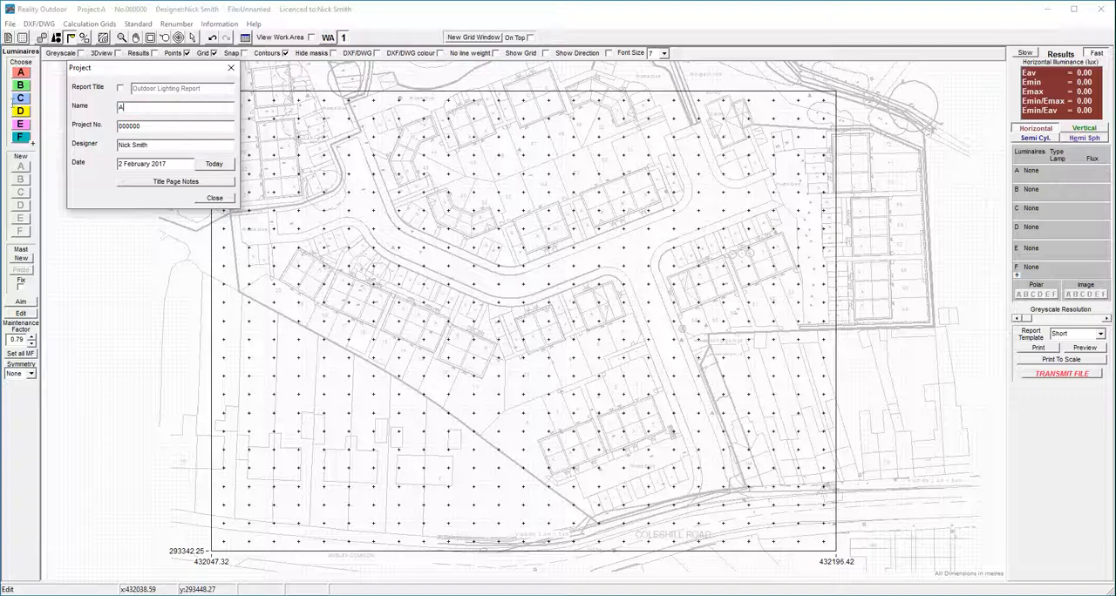
pyautogui.write('n example project')
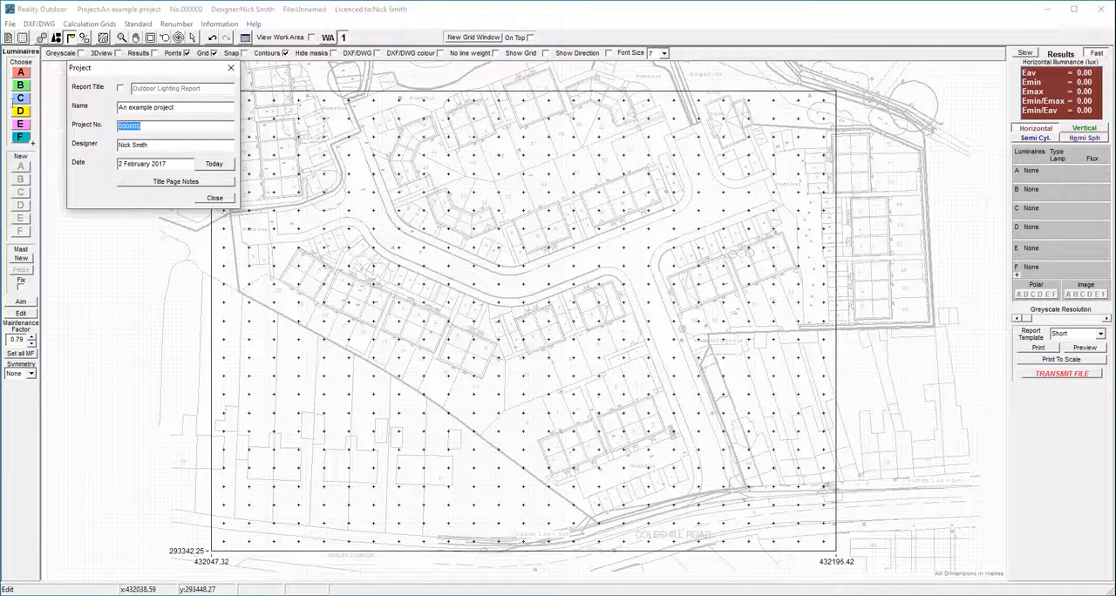
pyautogui.write('123456')
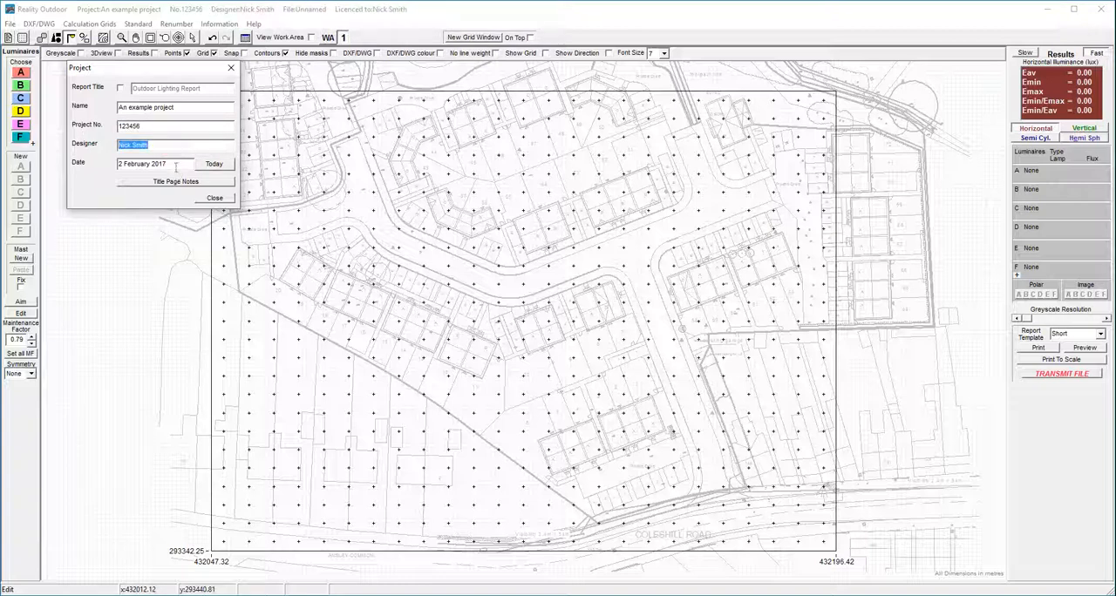
pyautogui.click(214, 198)
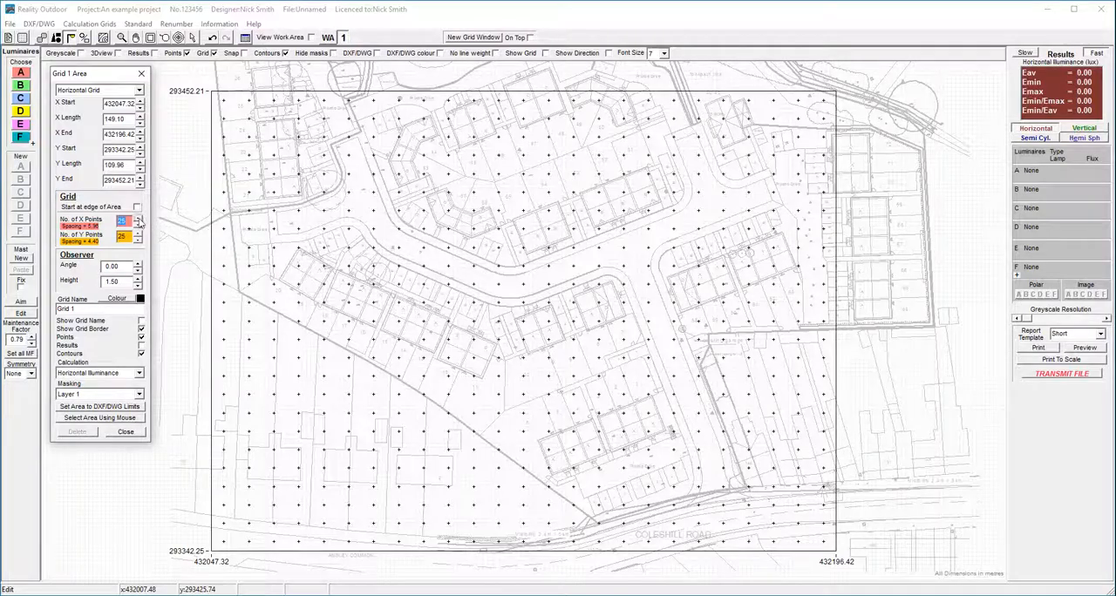
# - Raise Grid 1 to 100 X points and 74 Y points for 1.49 m spacing
pyautogui.click(139, 217)
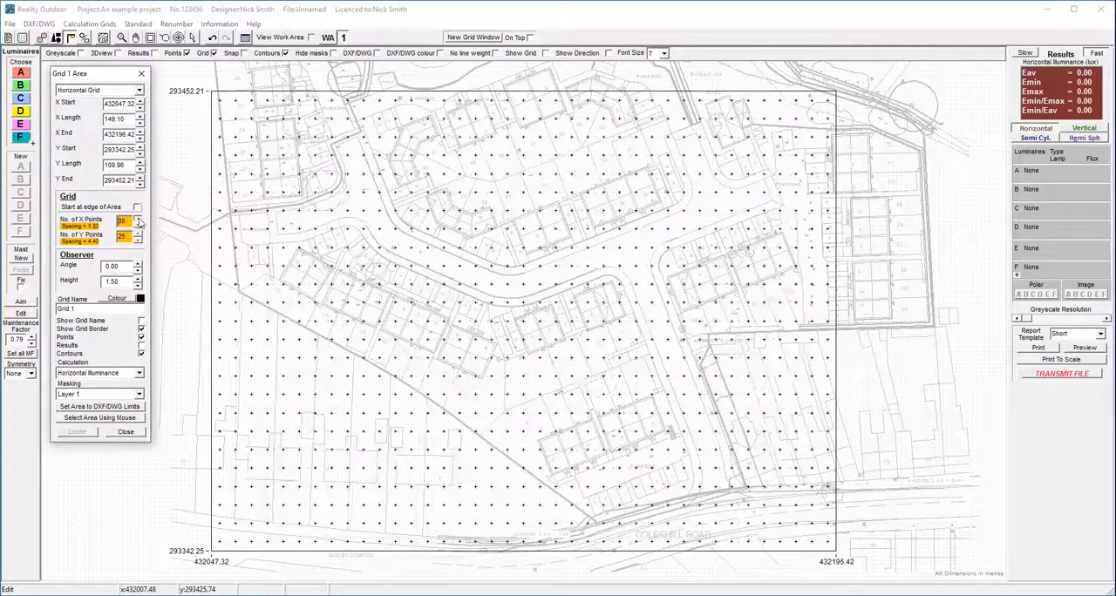
pyautogui.click(138, 218)
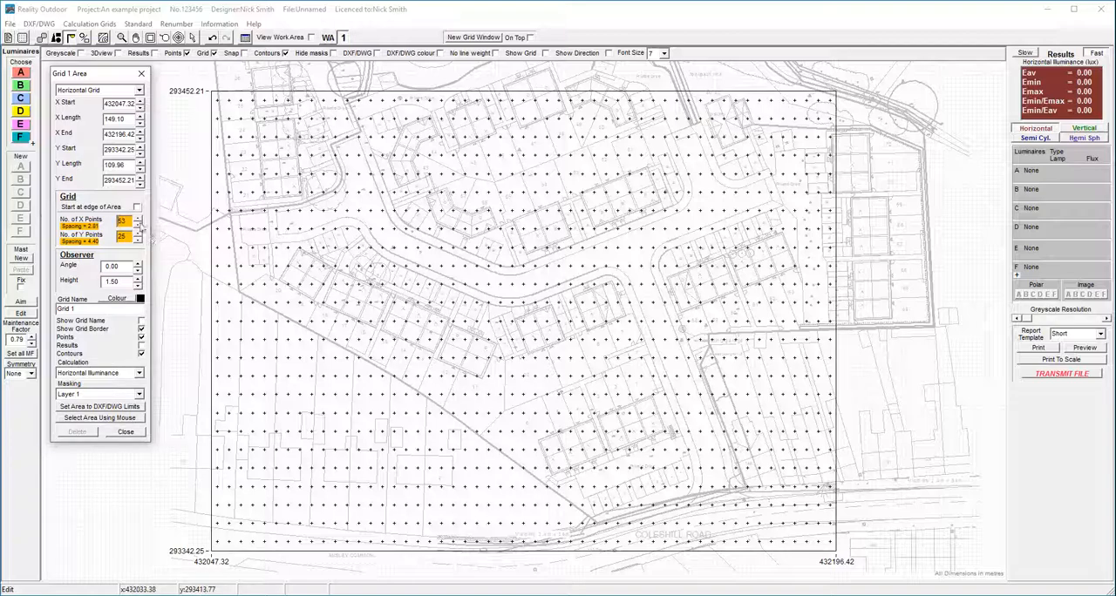
pyautogui.click(139, 218)
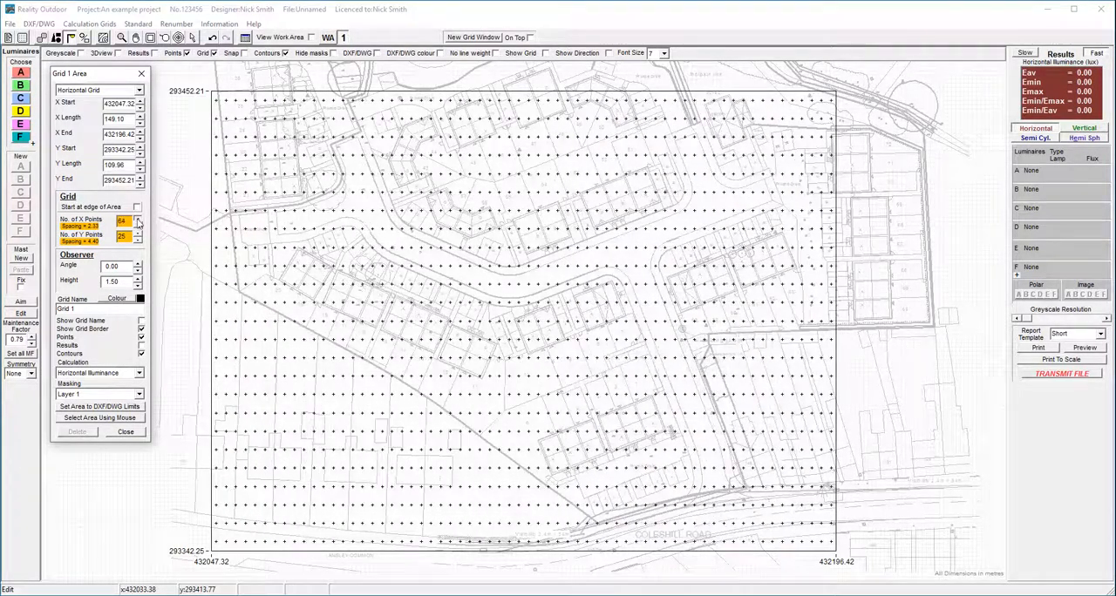
pyautogui.click(138, 218)
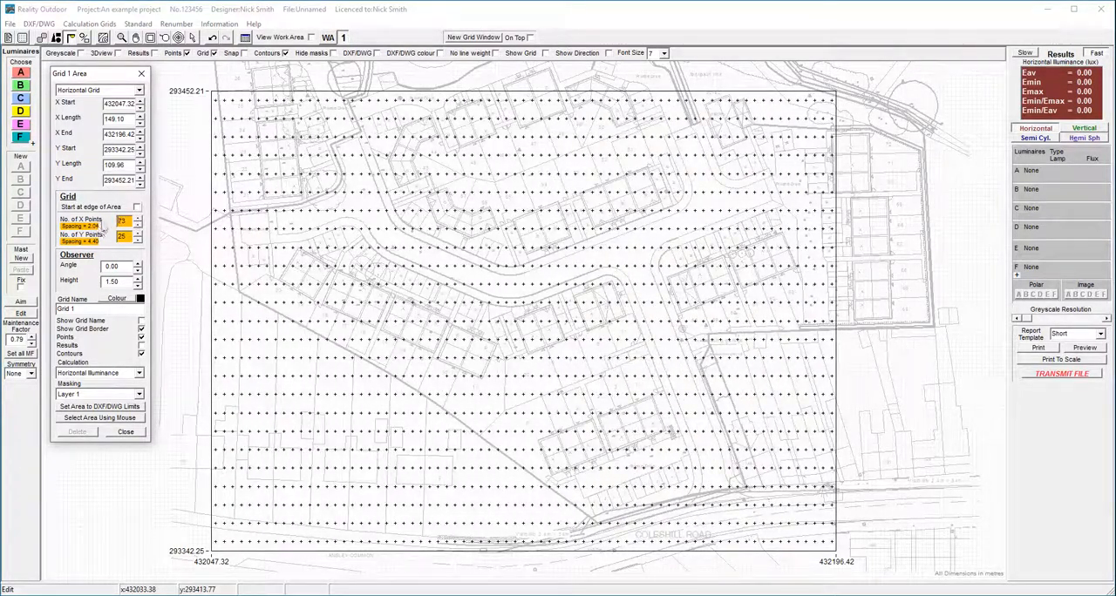
pyautogui.click(138, 218)
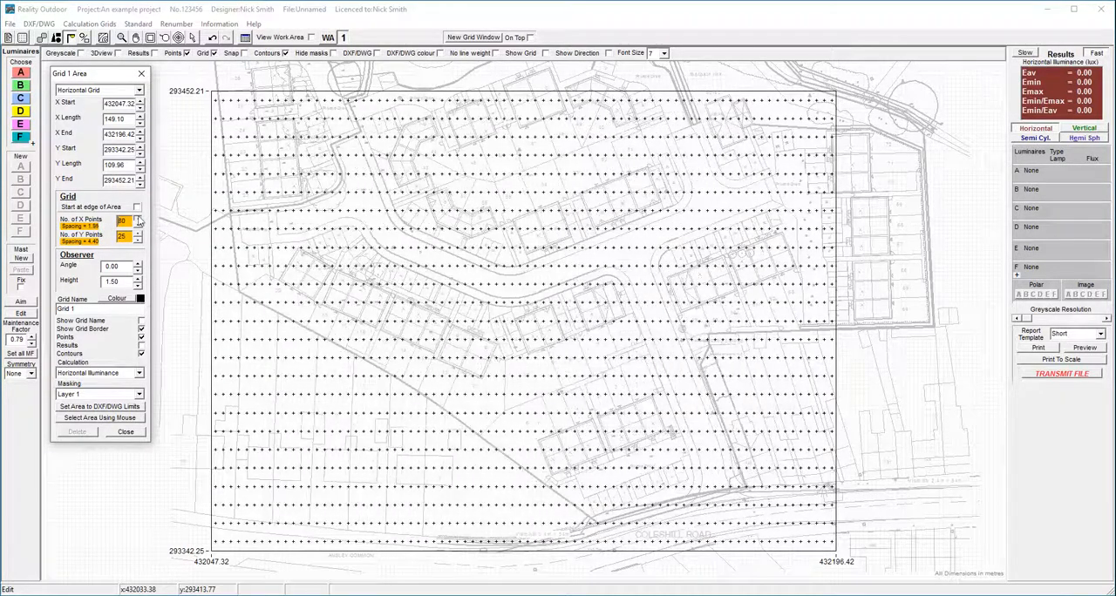
pyautogui.click(138, 217)
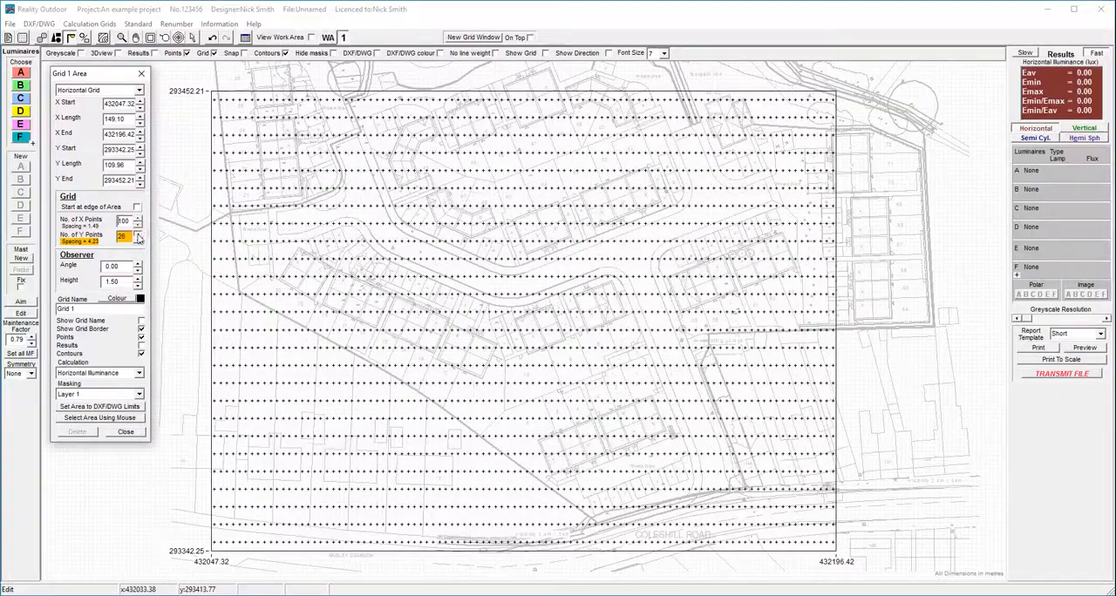
pyautogui.click(137, 234)
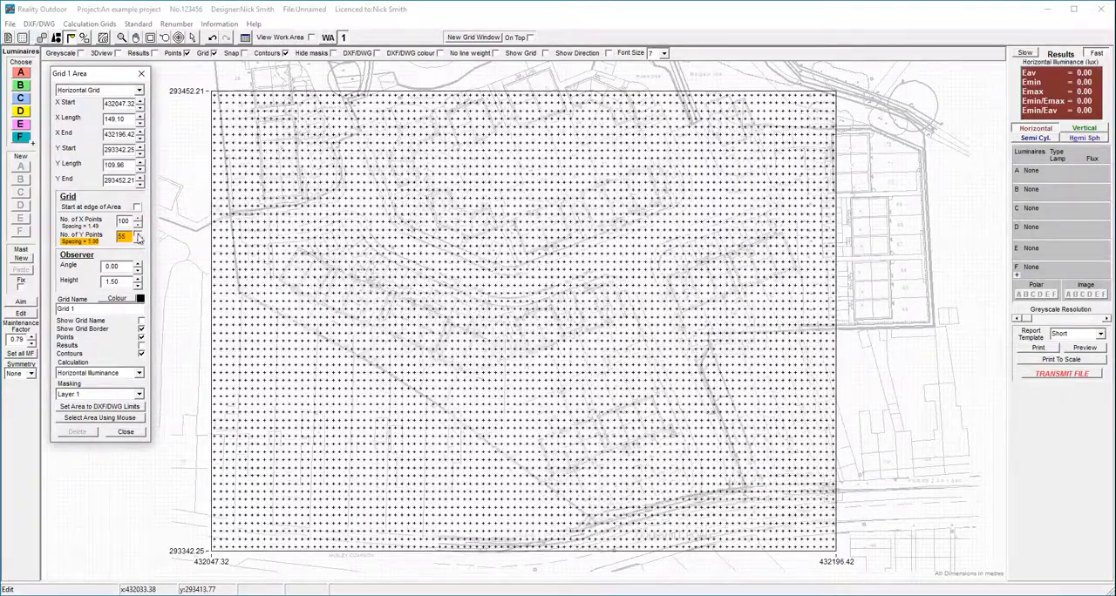
pyautogui.click(137, 235)
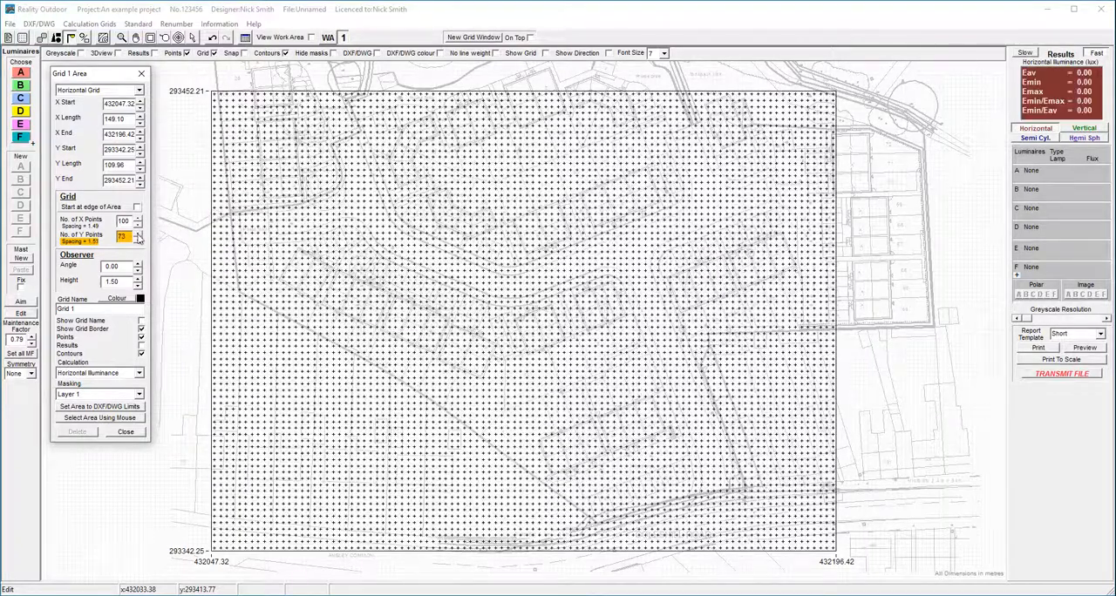
pyautogui.click(138, 234)
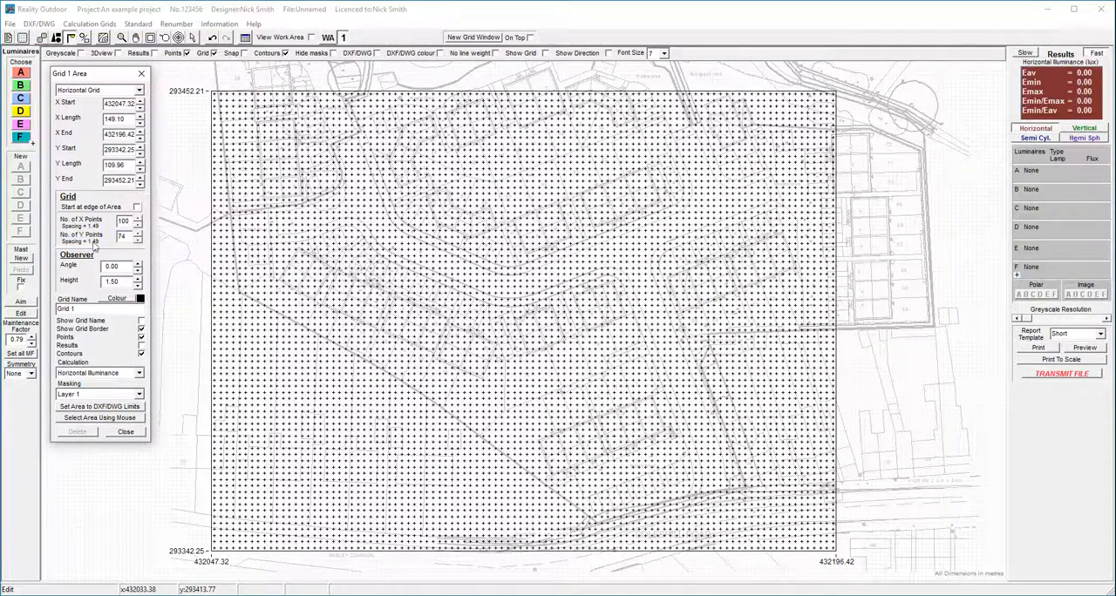
pyautogui.moveTo(126, 304)
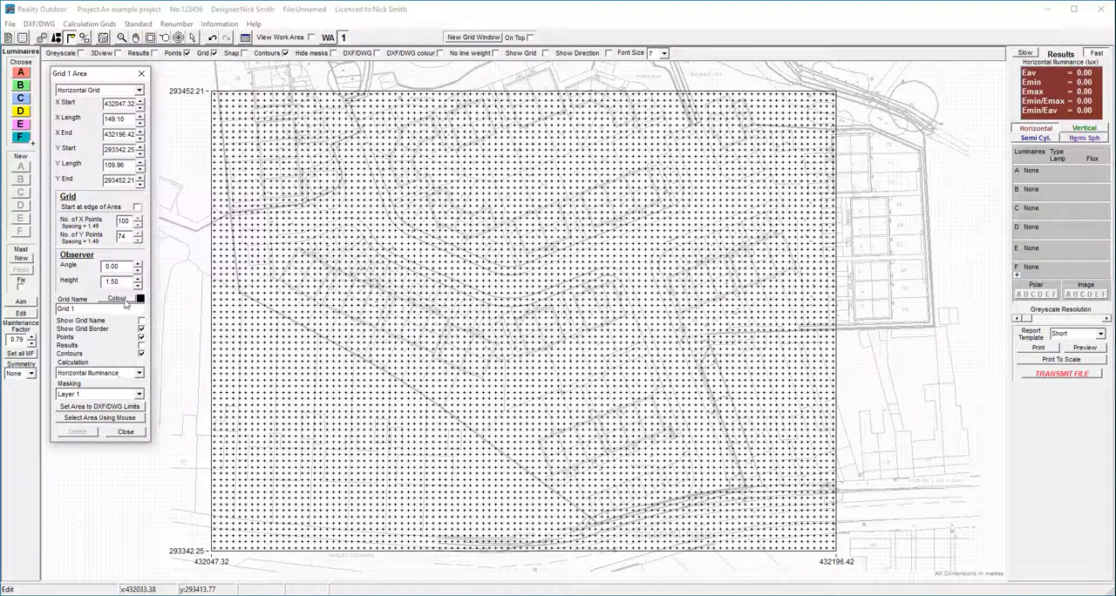
# - Give the grid a blue outline, name it Road, and close the grid settings
pyautogui.click(139, 299)
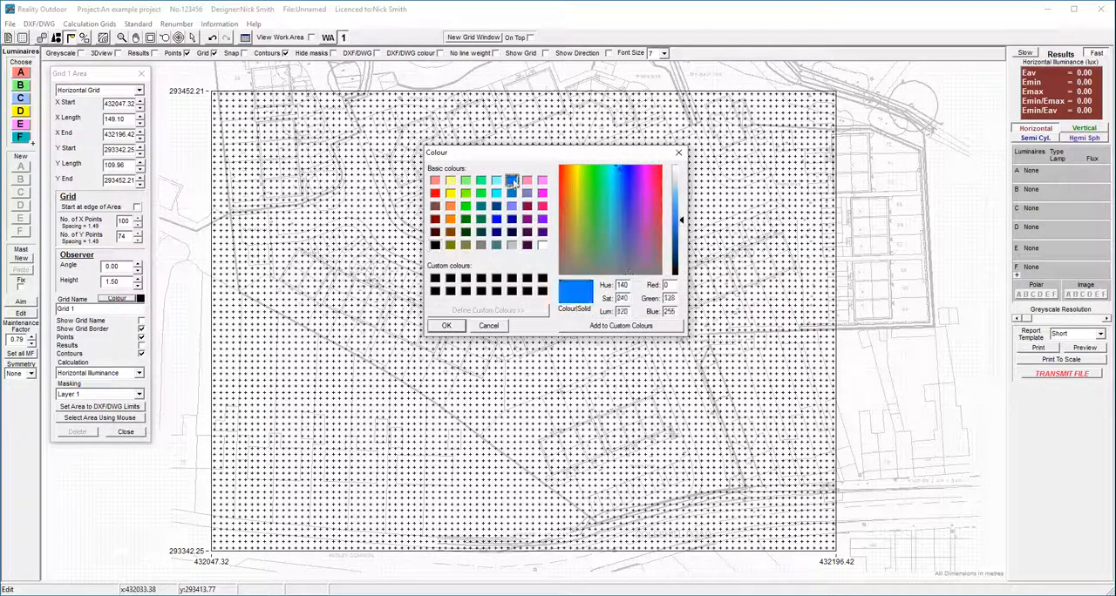
pyautogui.click(446, 325)
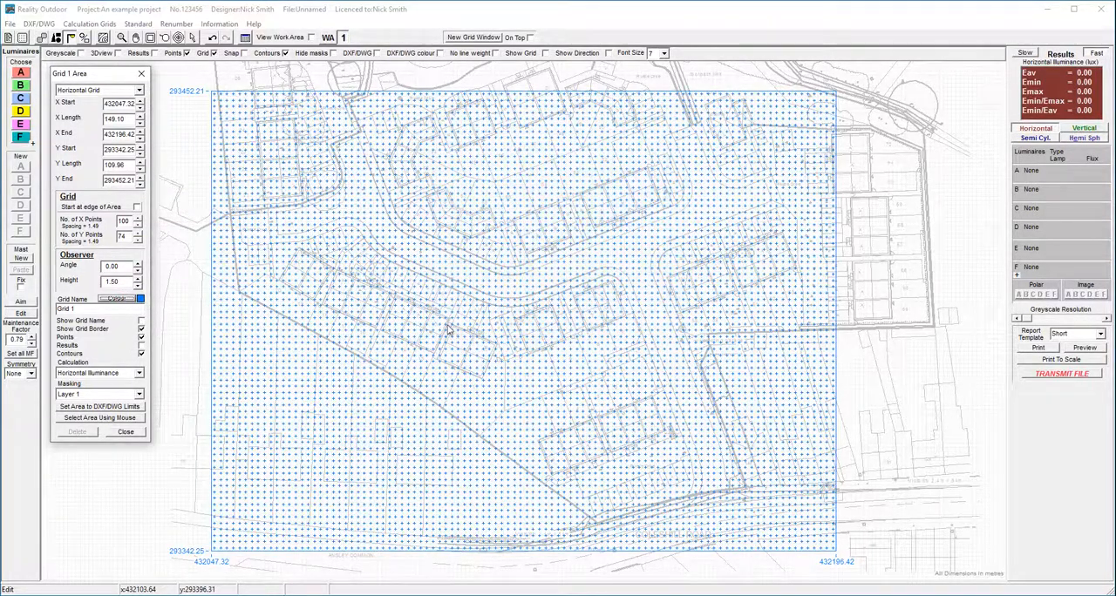
pyautogui.moveTo(512, 281)
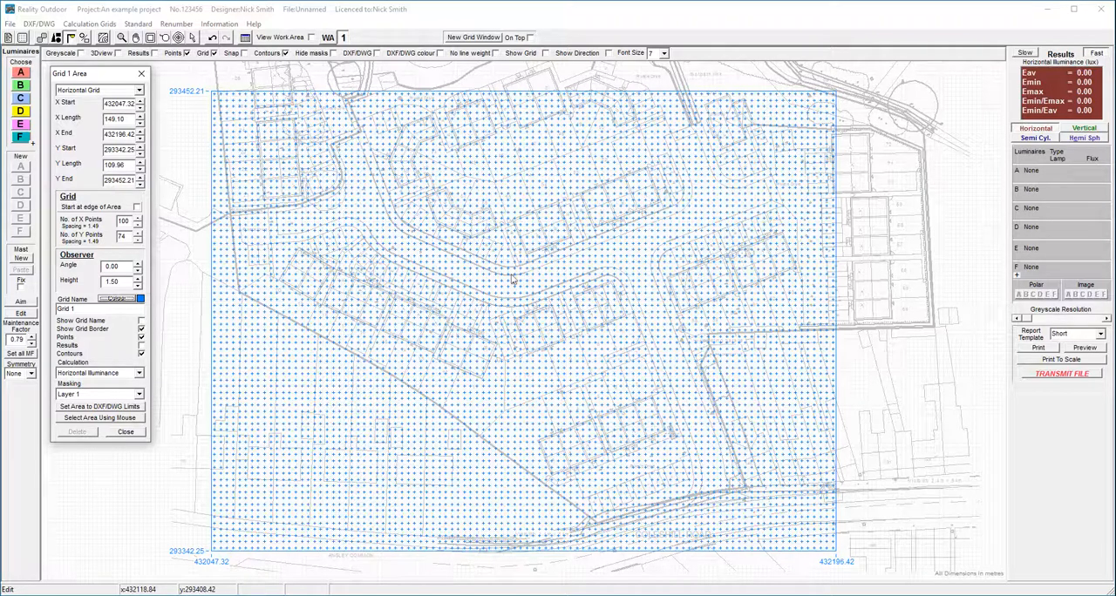
pyautogui.moveTo(303, 271)
pyautogui.write('Road')
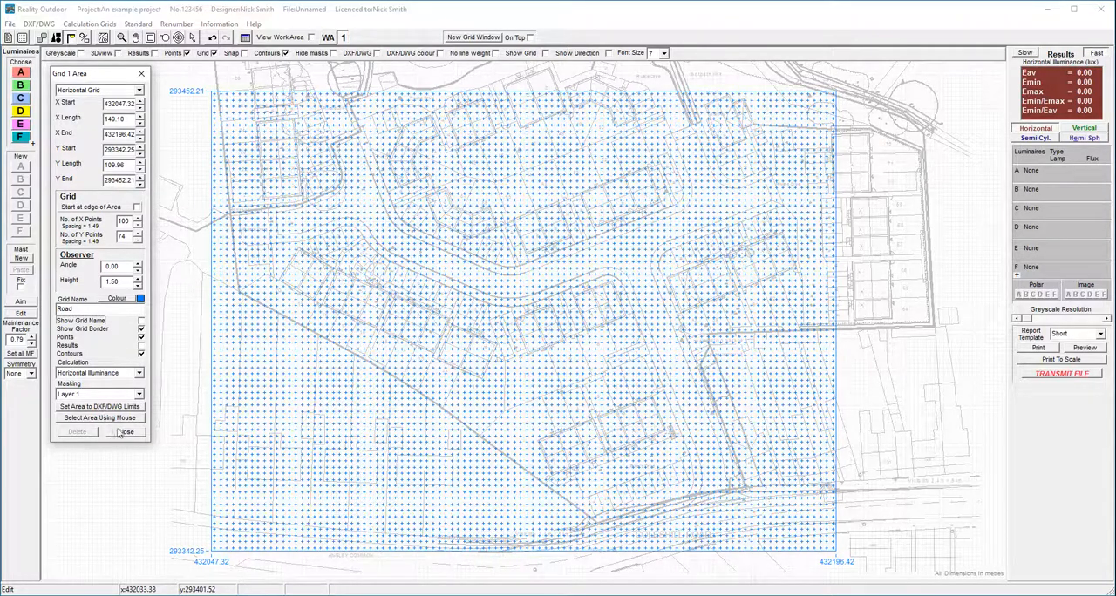
pyautogui.click(126, 431)
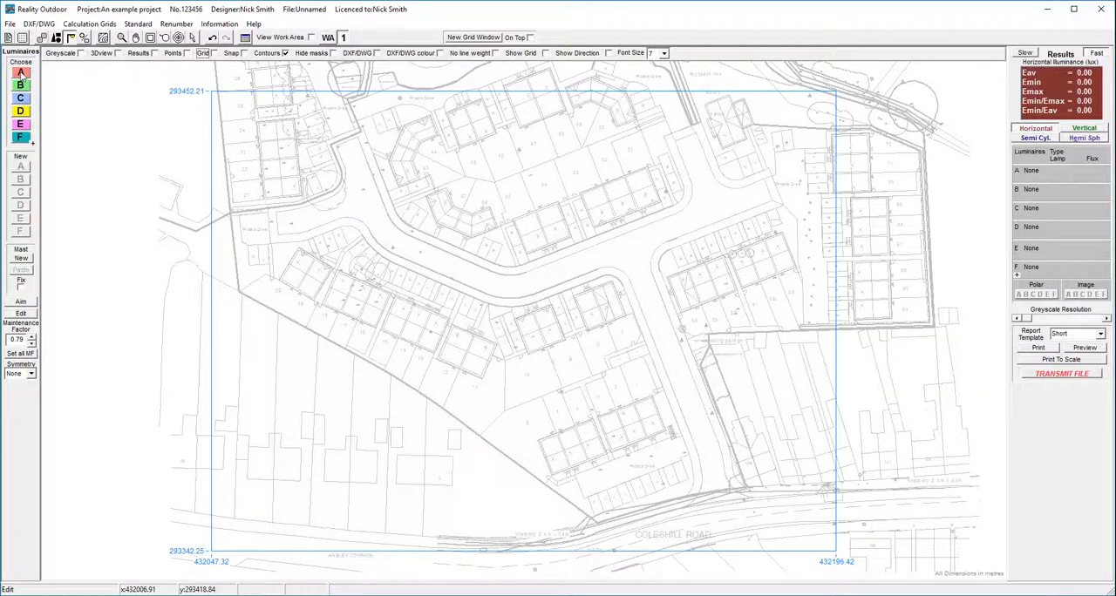
# - Browse the manufacturer library for luminaire type A, enlarging the chooser and opening Philips
pyautogui.click(20, 85)
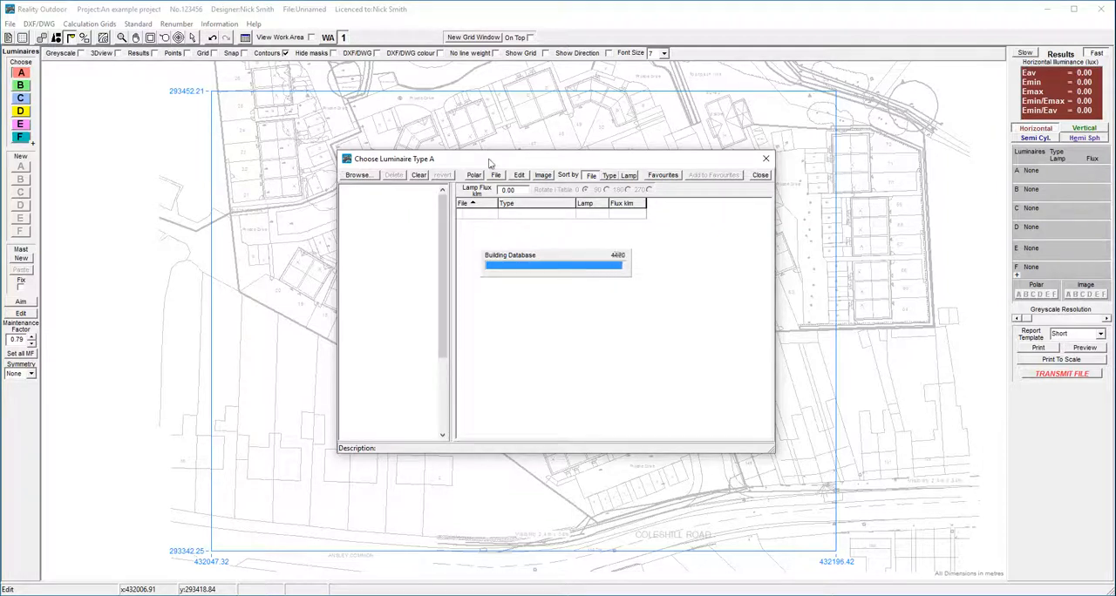
pyautogui.click(356, 174)
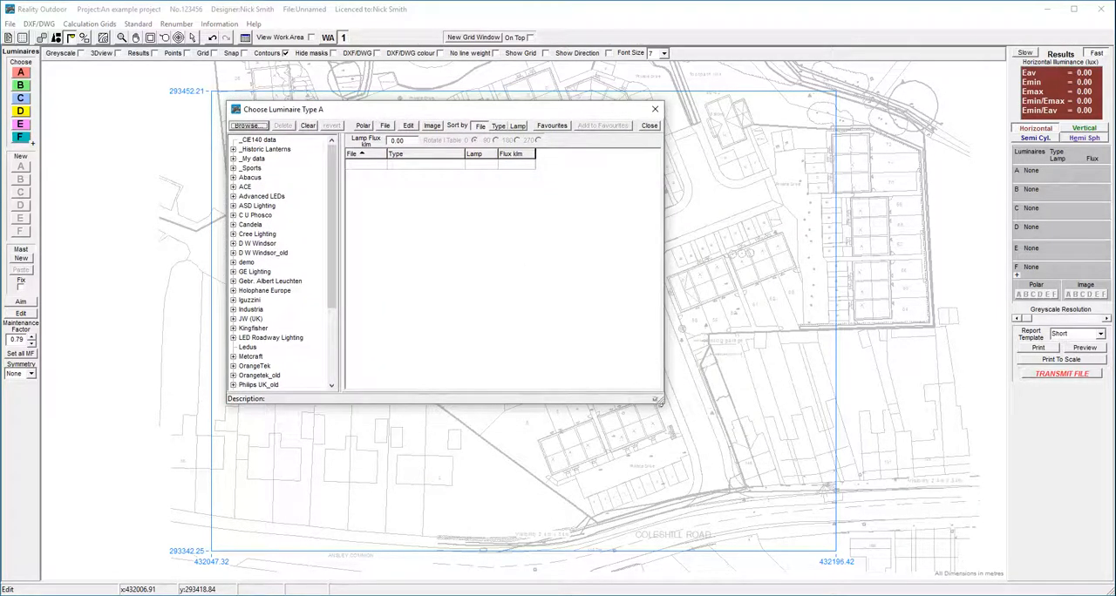
pyautogui.moveTo(659, 400); pyautogui.dragTo(770, 519)
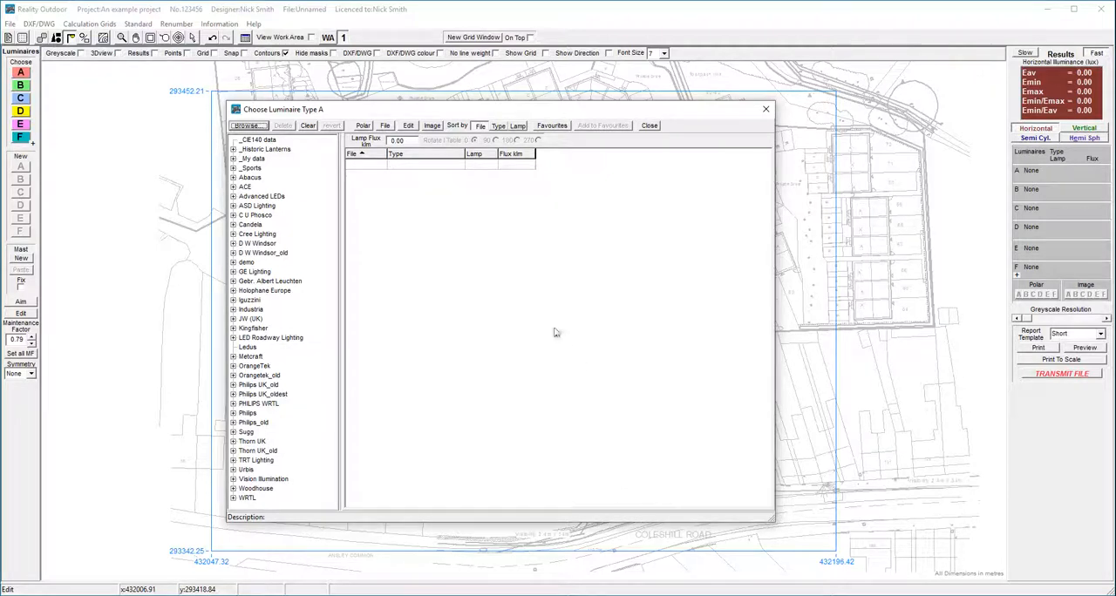
pyautogui.click(551, 125)
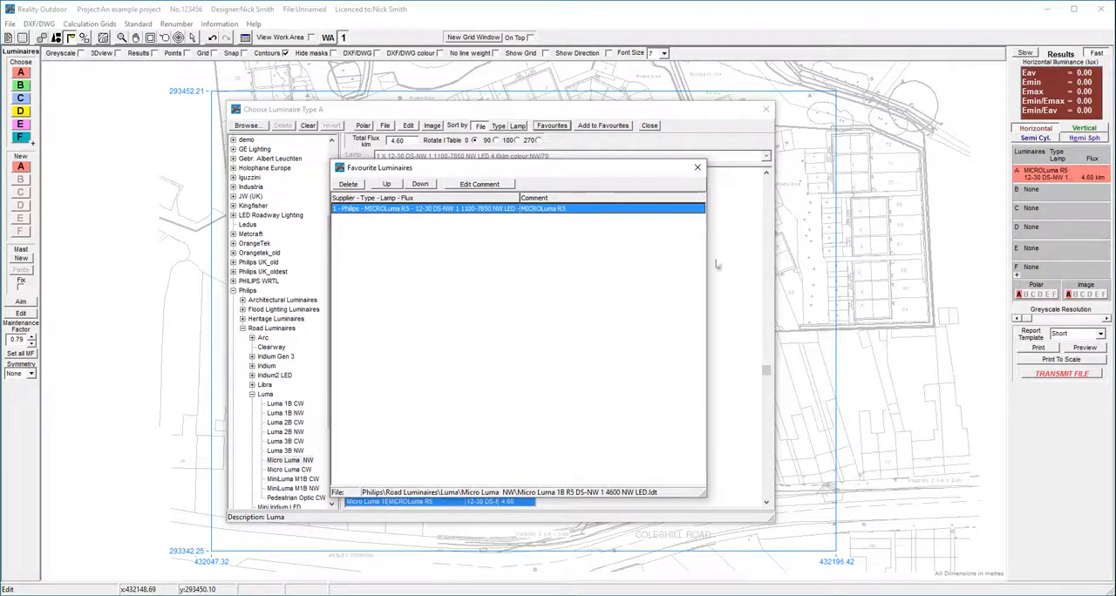
pyautogui.moveTo(305, 390)
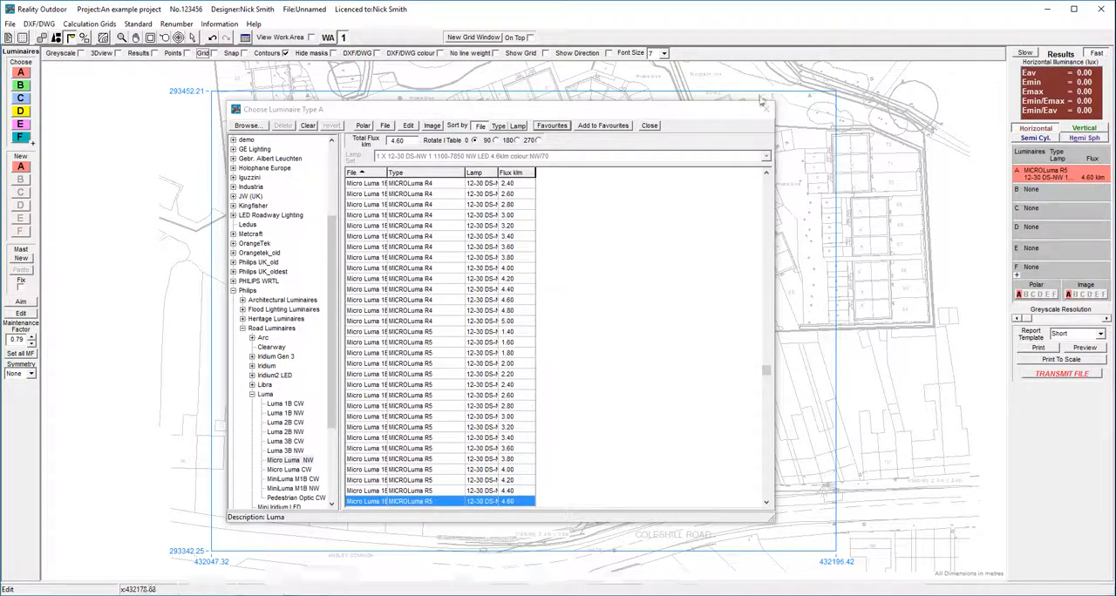
# - Close the chooser and preview the MICROLuma R5's polar diagram and product photo
pyautogui.click(648, 125)
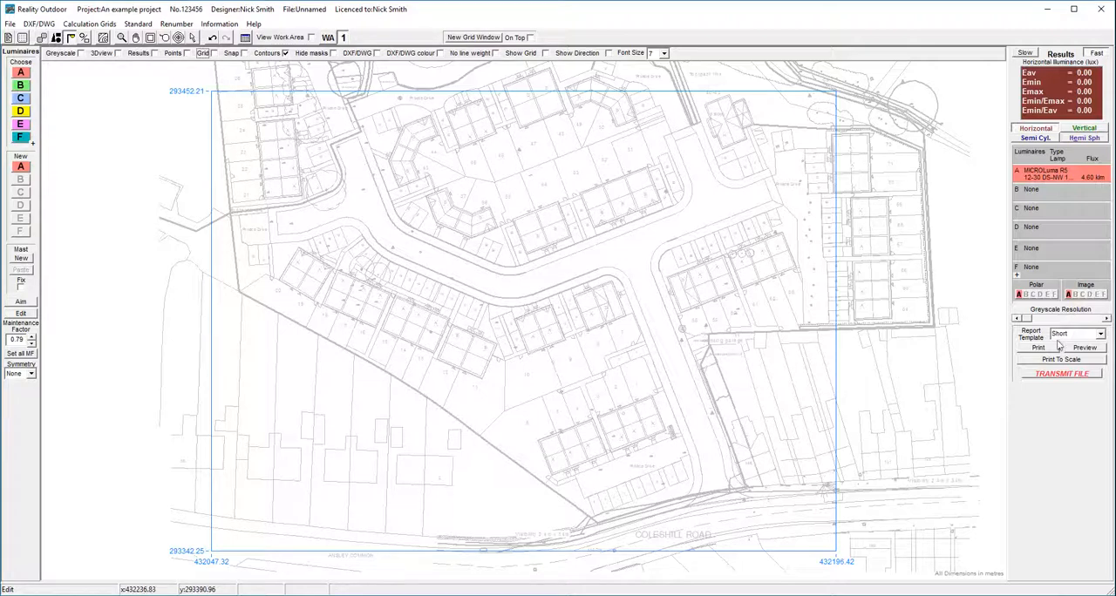
pyautogui.click(1035, 284)
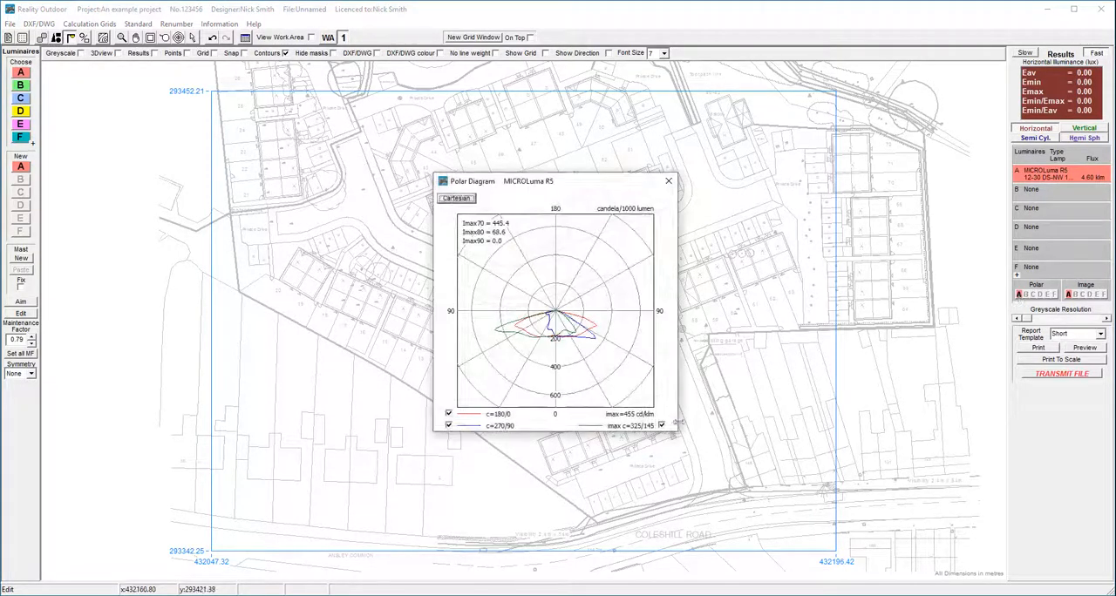
pyautogui.click(668, 180)
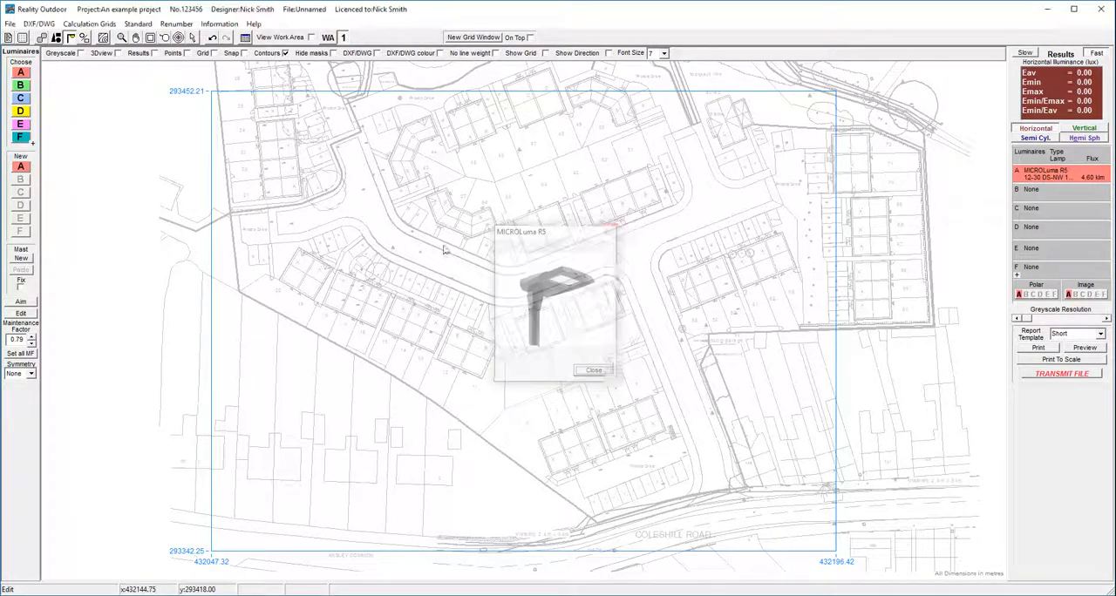
pyautogui.click(594, 369)
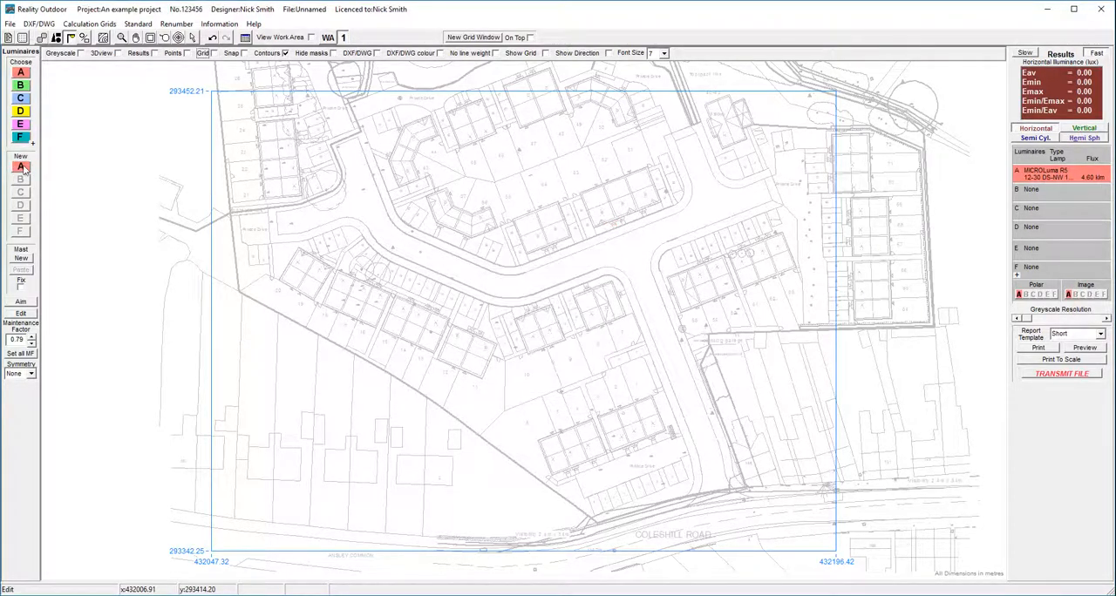
pyautogui.moveTo(21, 167)
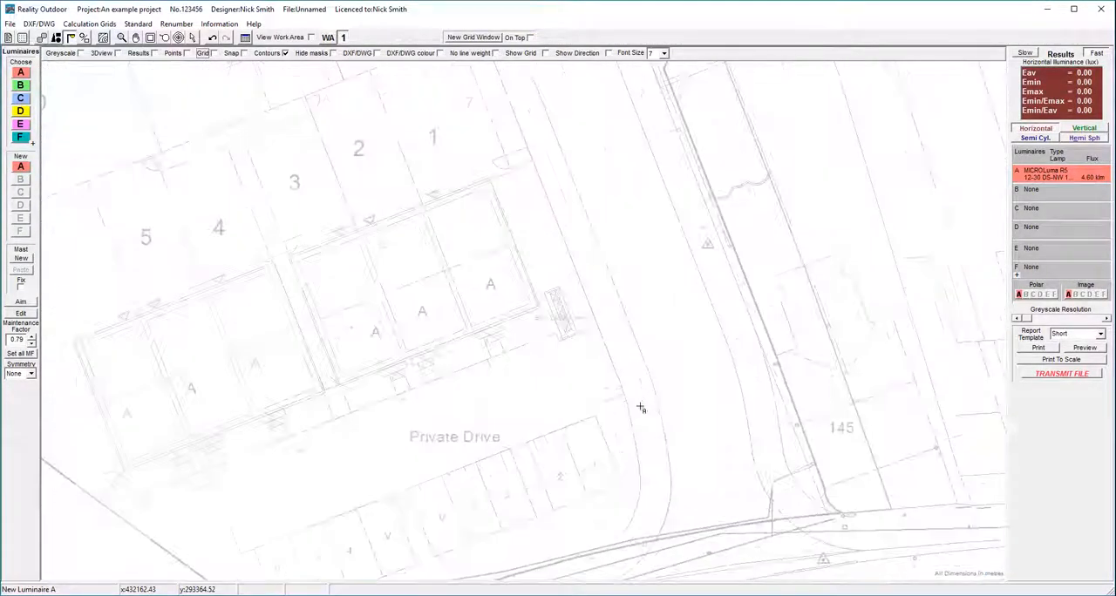
# - Pan to Private Drive and drop the type A column beside the road
pyautogui.moveTo(640, 407); pyautogui.dragTo(643, 433)
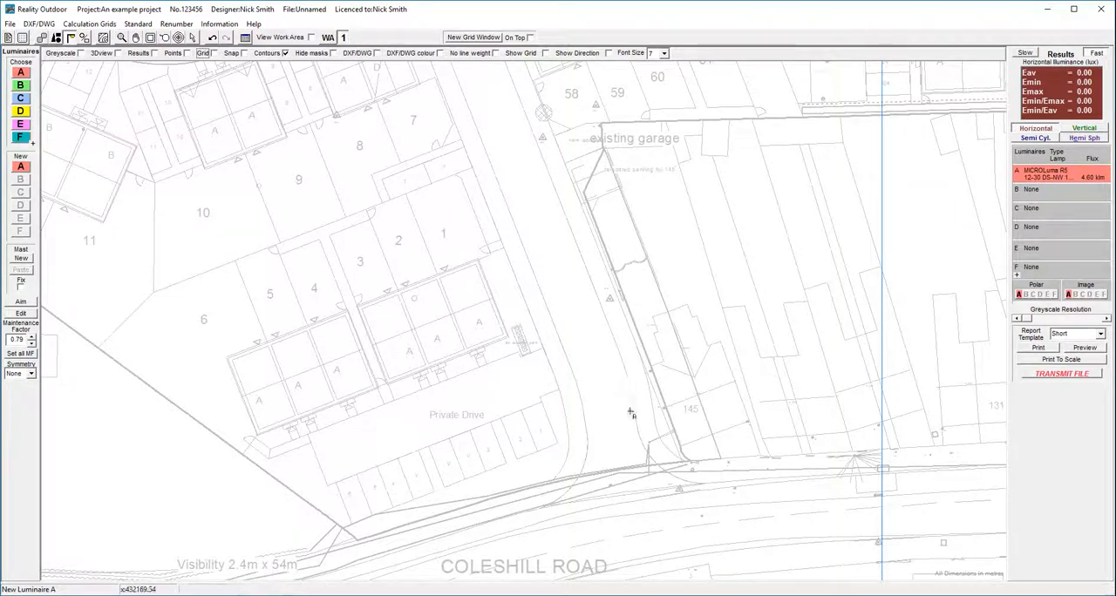
pyautogui.moveTo(562, 397)
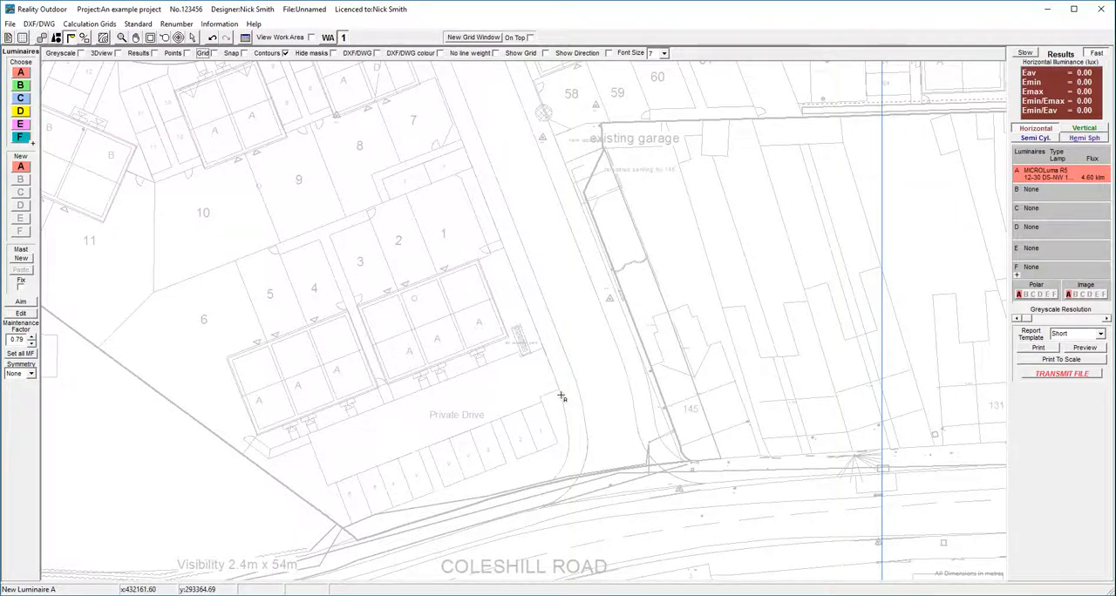
pyautogui.click(561, 398)
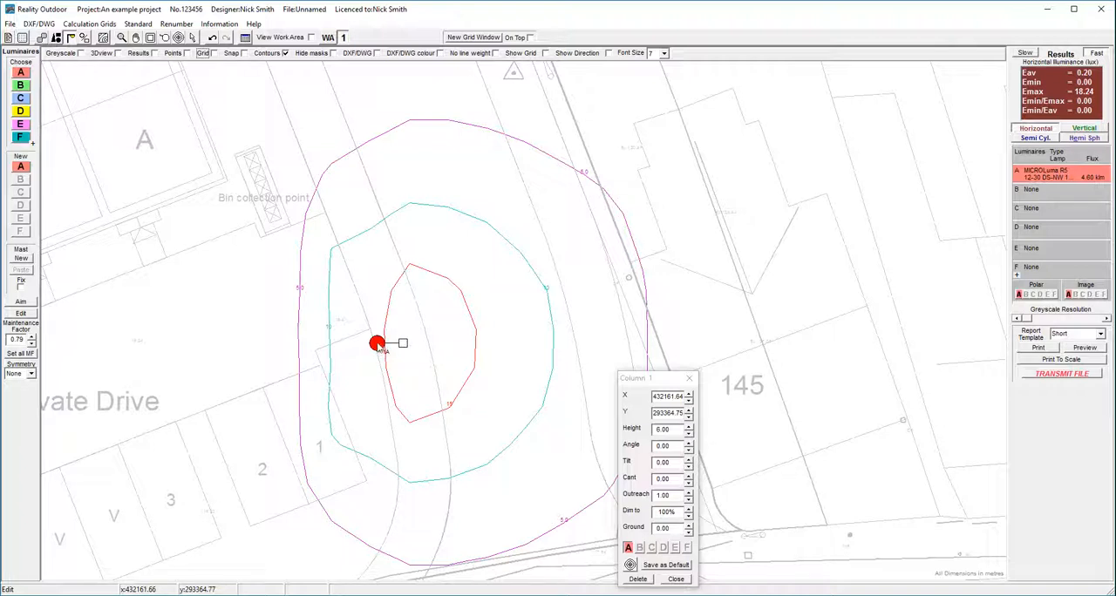
# - Move the Column 1 dialog aside and nudge the column's position beside the drive
pyautogui.moveTo(377, 343); pyautogui.dragTo(375, 333)
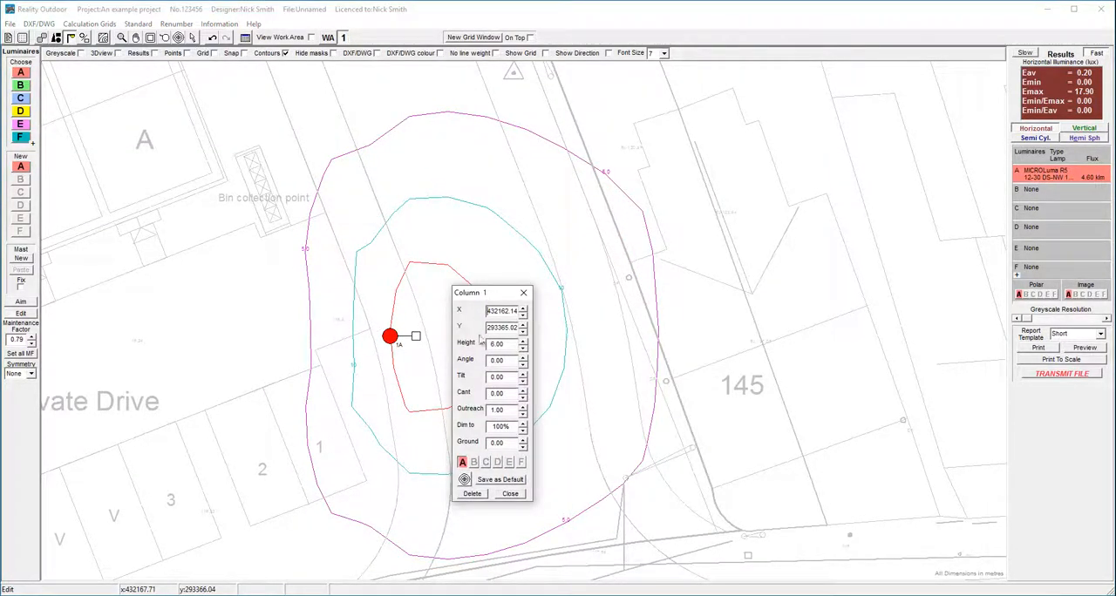
pyautogui.moveTo(390, 337); pyautogui.dragTo(383, 351)
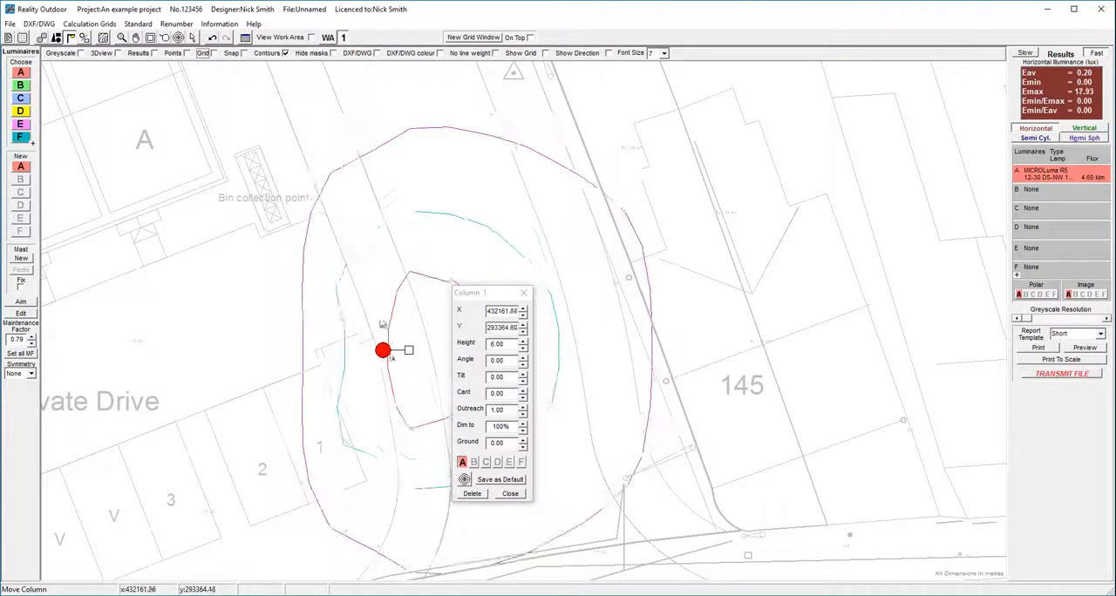
pyautogui.moveTo(384, 351); pyautogui.dragTo(375, 337)
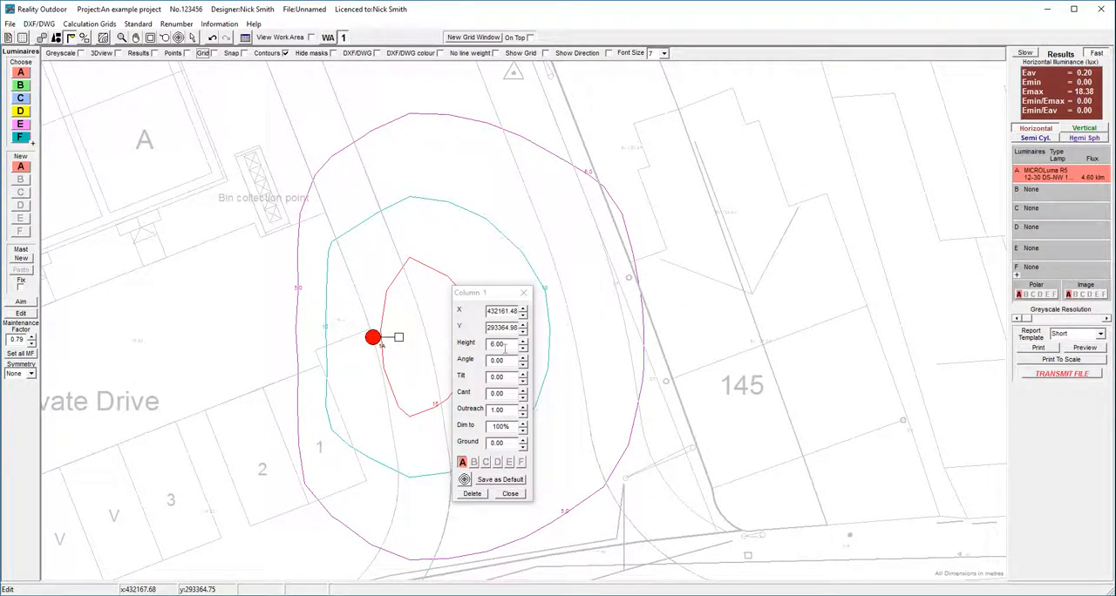
# - Set Column 1's angle to 15.00 and reset its tilt to zero
pyautogui.tripleClick(497, 360)
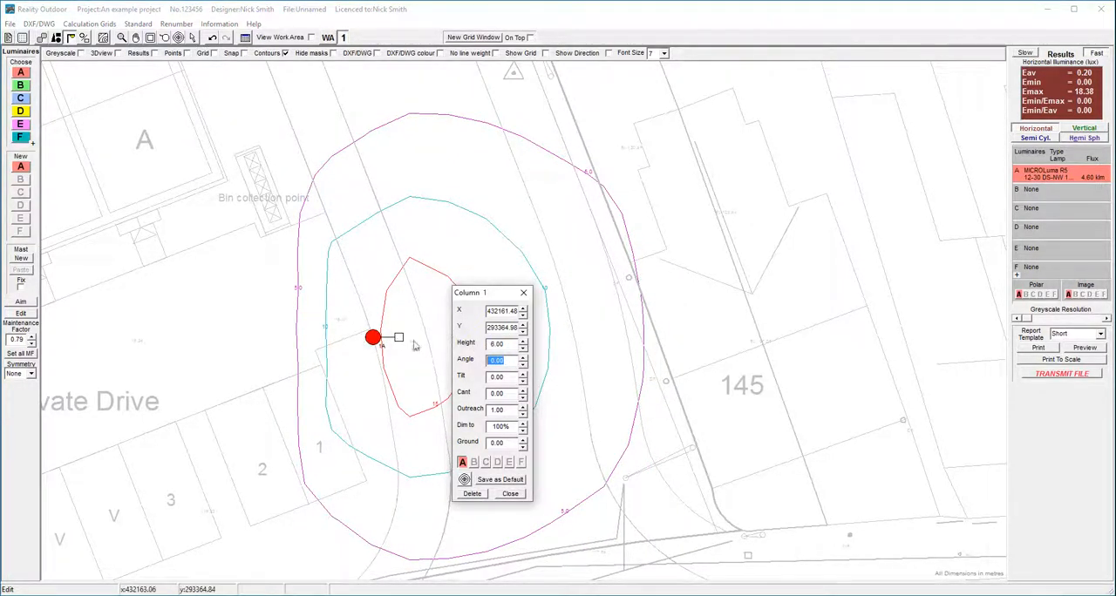
pyautogui.write('15.00')
pyautogui.click(503, 376)
pyautogui.write('4')
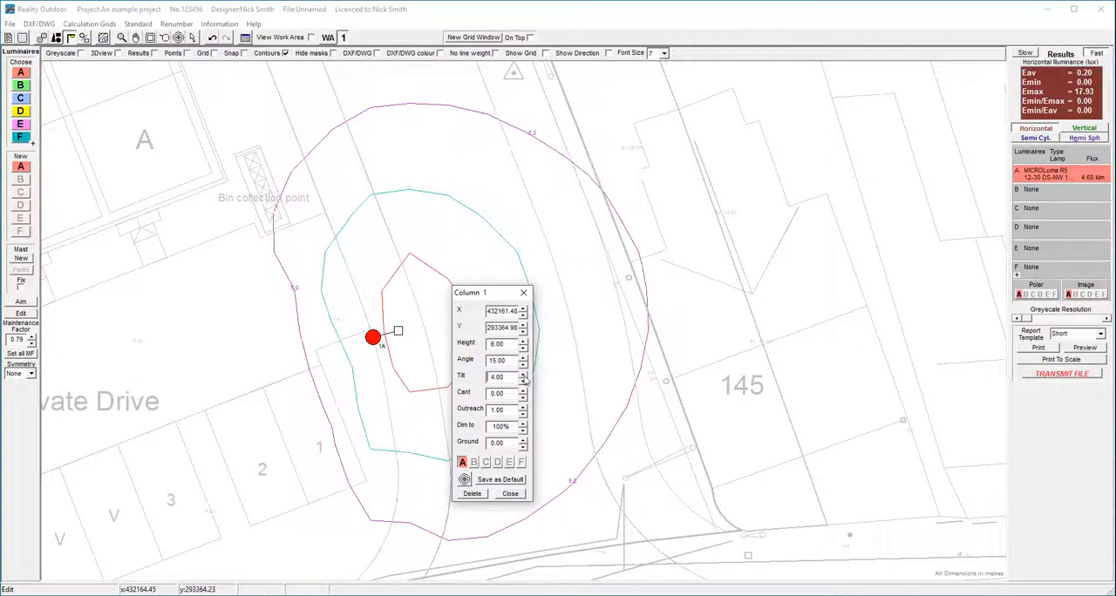
pyautogui.click(522, 379)
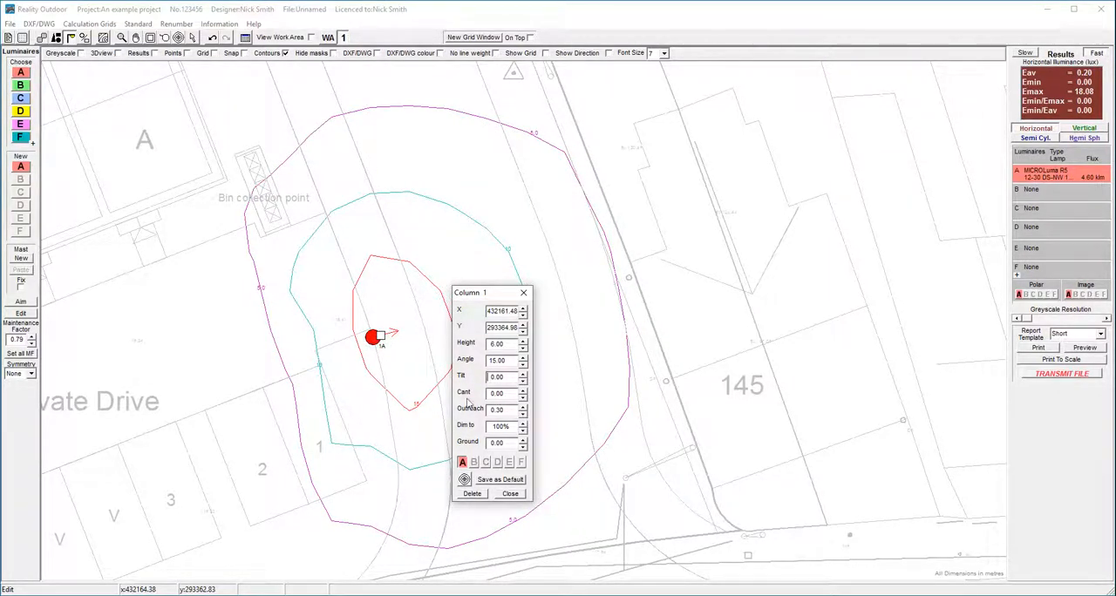
pyautogui.moveTo(414, 391)
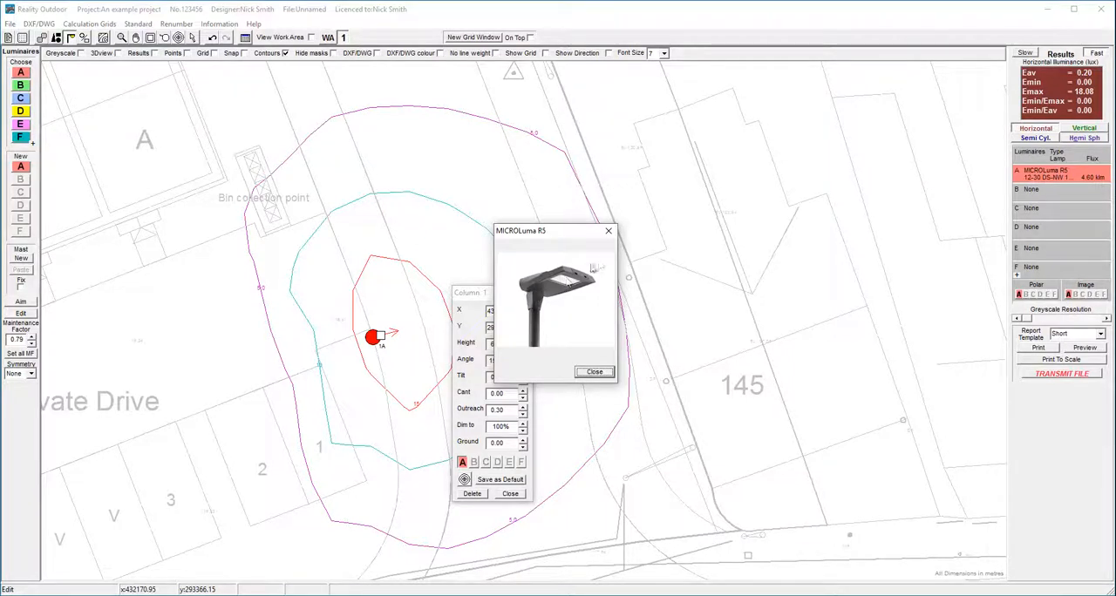
# - Close the MICROLuma R5 product photo
pyautogui.click(594, 371)
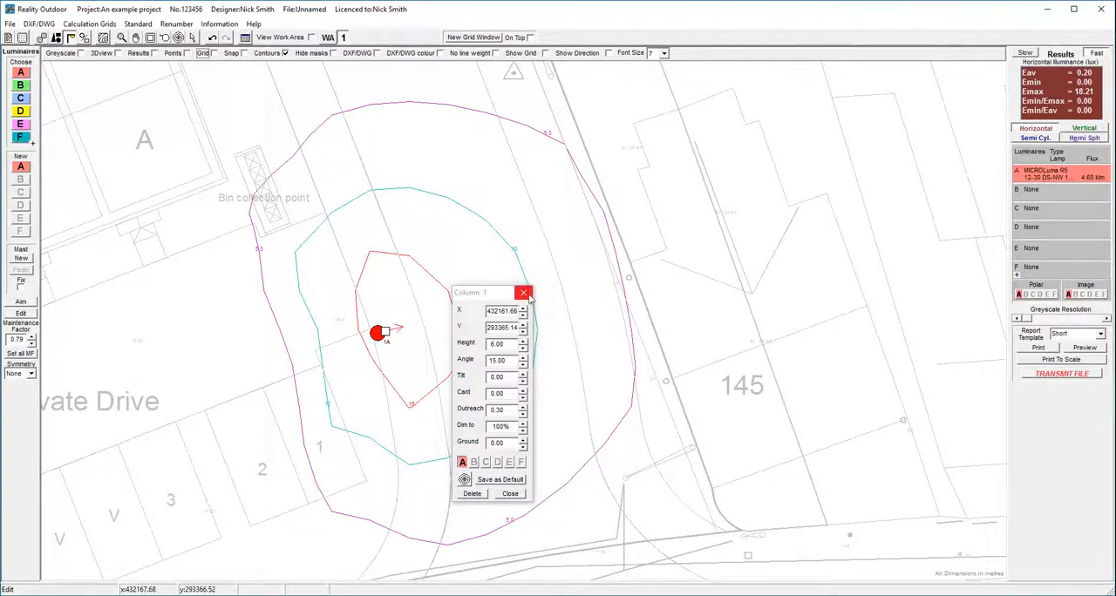
pyautogui.moveTo(524, 293)
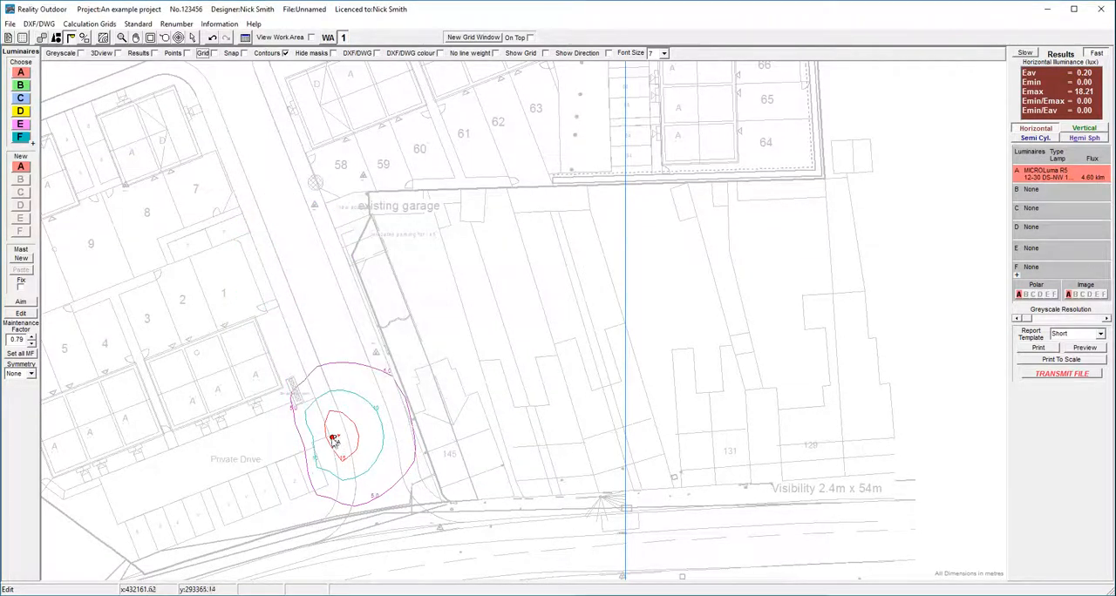
# - Reopen Column 1's settings, then place a second type A column north of it
pyautogui.doubleClick(334, 437)
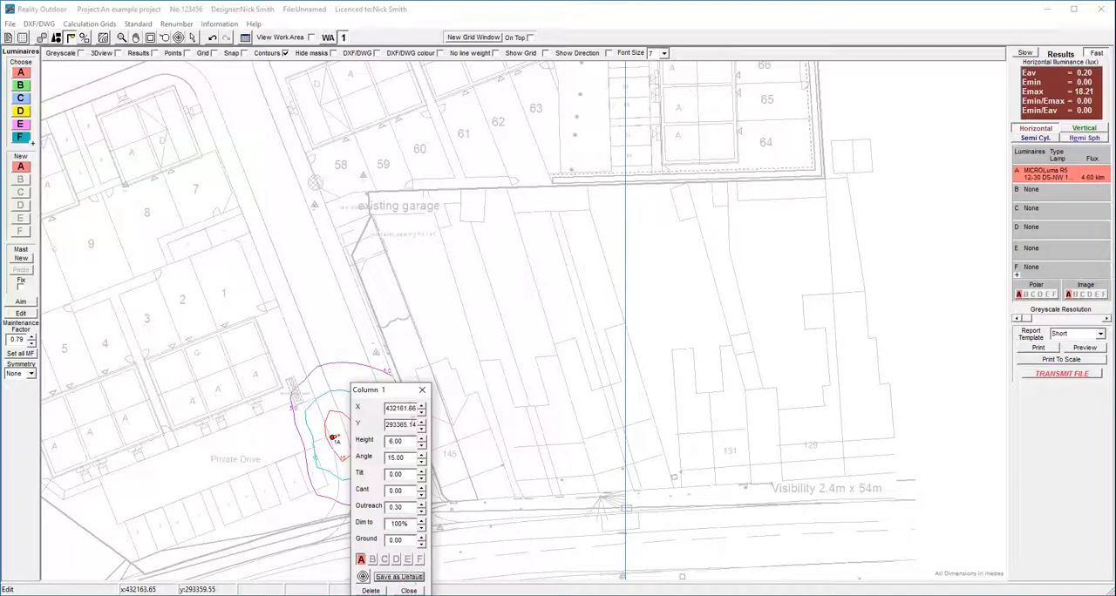
pyautogui.click(408, 590)
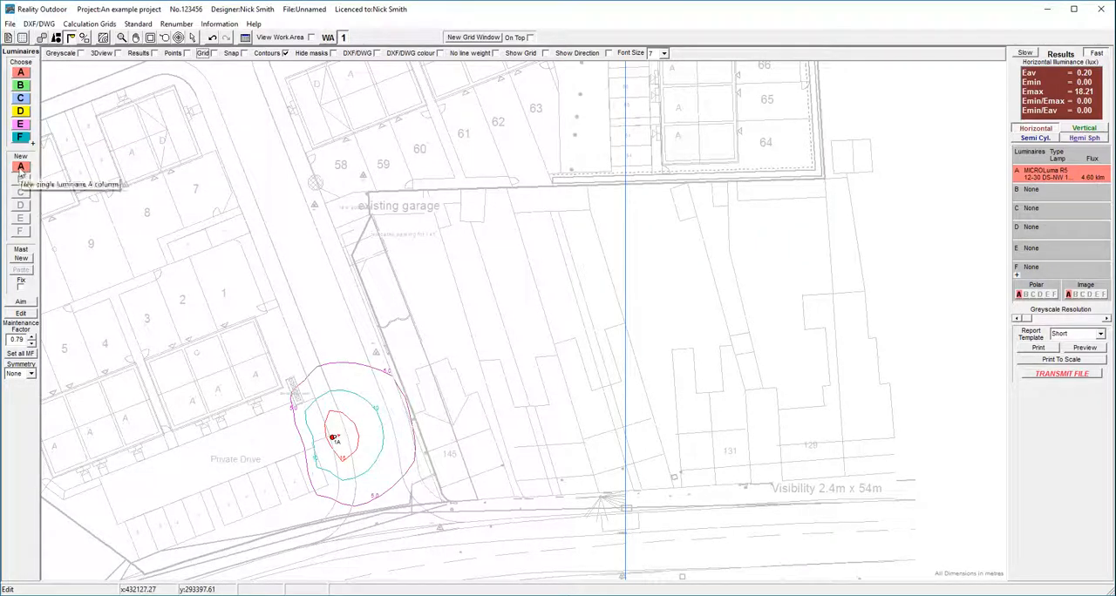
pyautogui.click(21, 167)
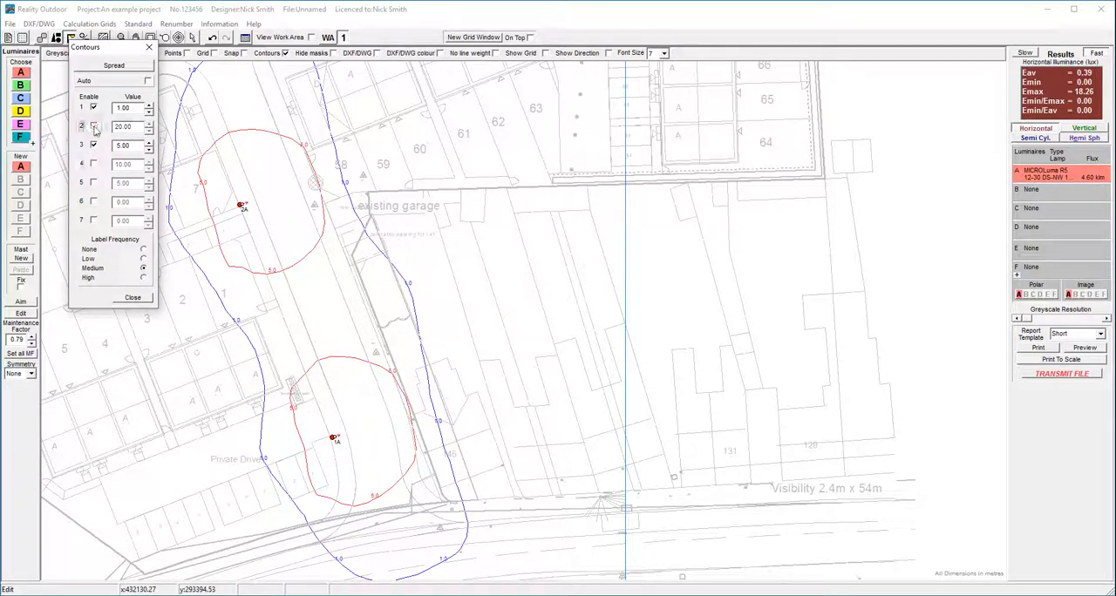
# - Turn off the 20.00 lux contour, keeping only the 1.00 and 5.00 lux lines
pyautogui.click(132, 298)
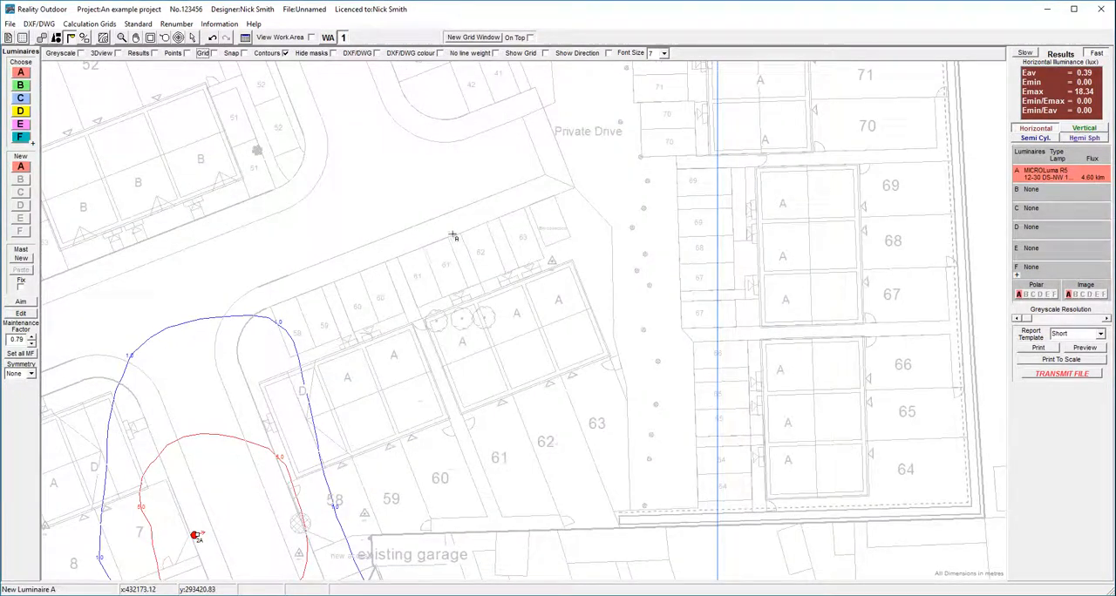
# - Place columns 3–5 along the drive and drag column 5 onto the road bend edge
pyautogui.doubleClick(391, 259)
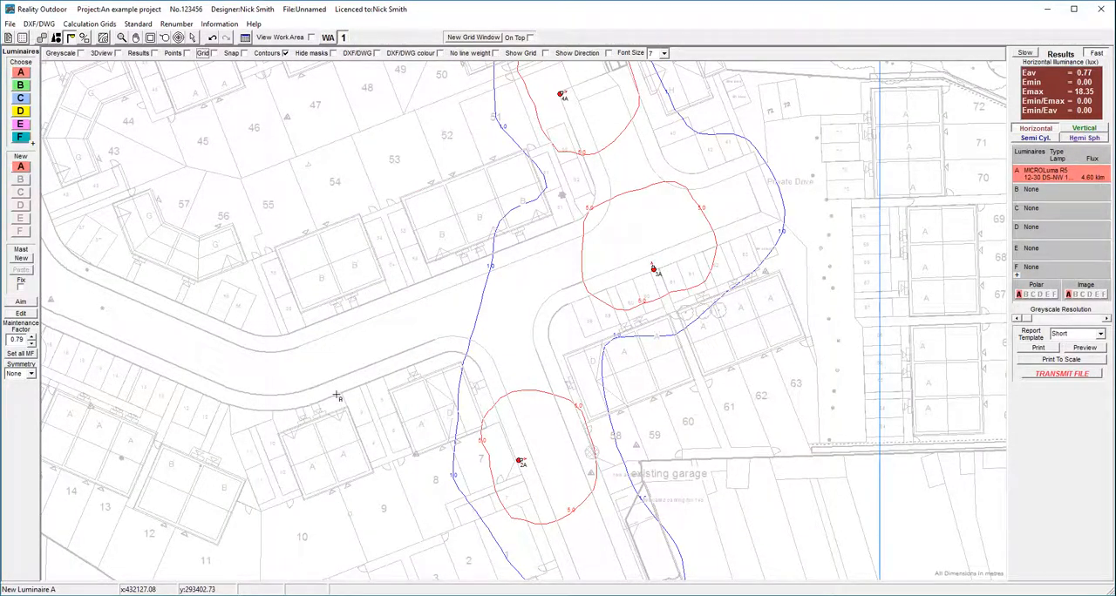
pyautogui.click(338, 394)
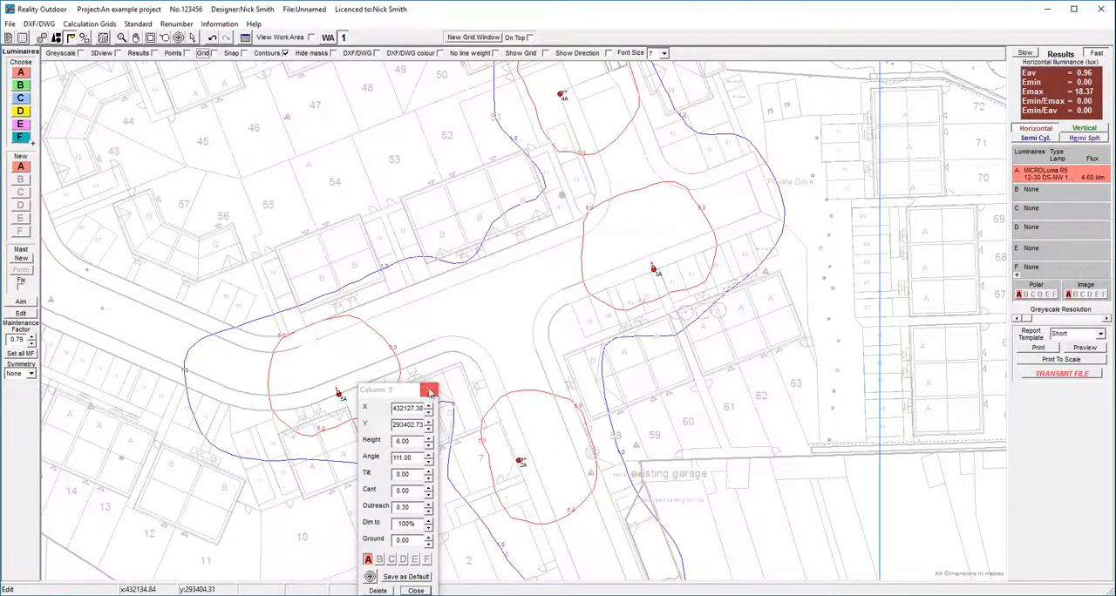
pyautogui.click(429, 389)
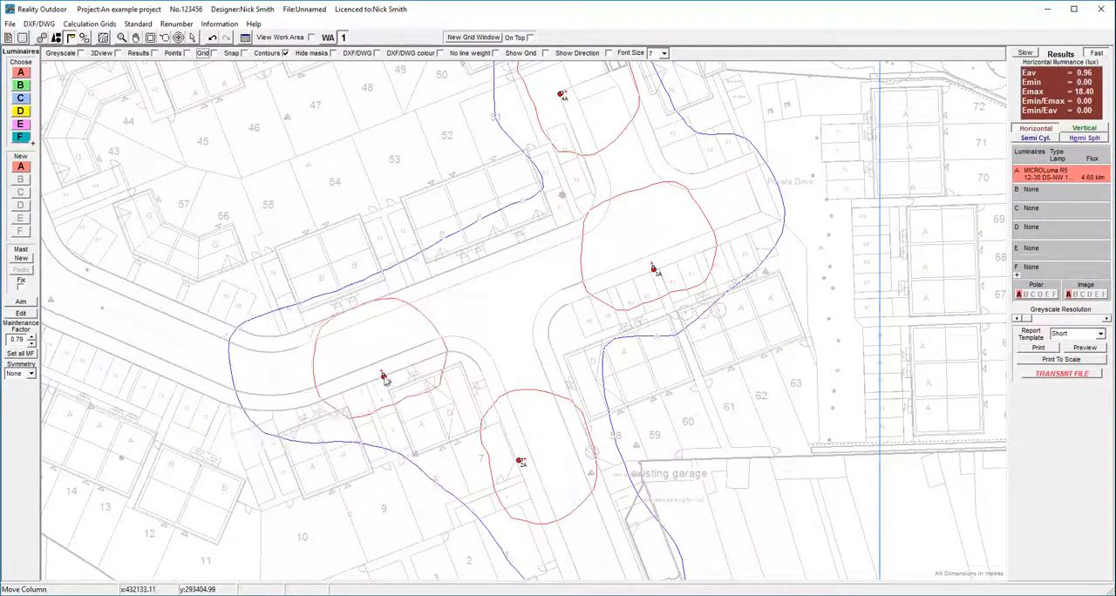
pyautogui.moveTo(381, 377); pyautogui.dragTo(318, 397)
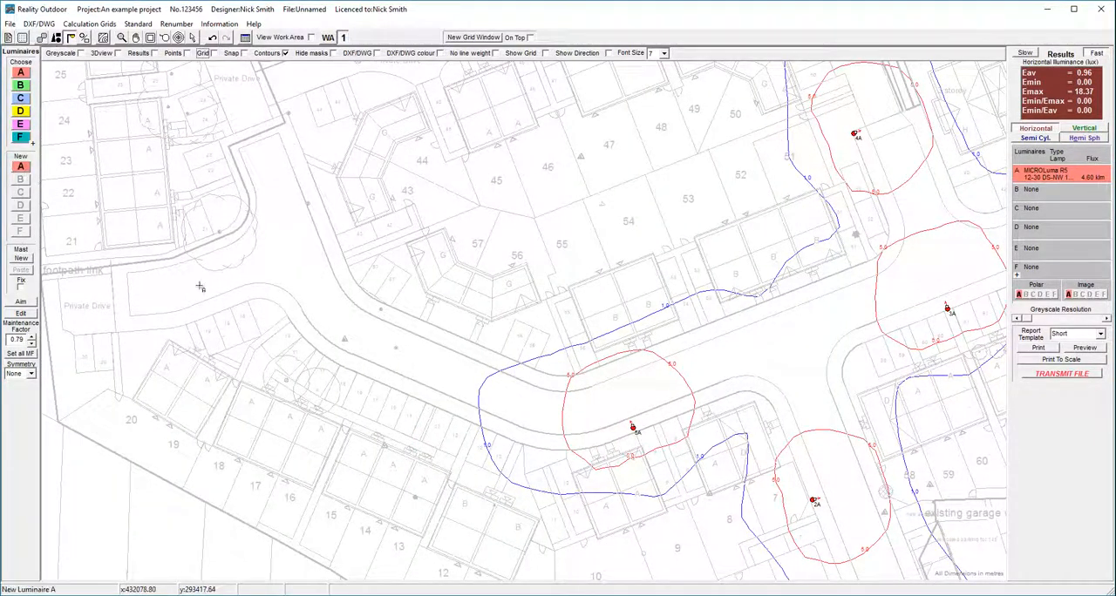
pyautogui.moveTo(351, 302)
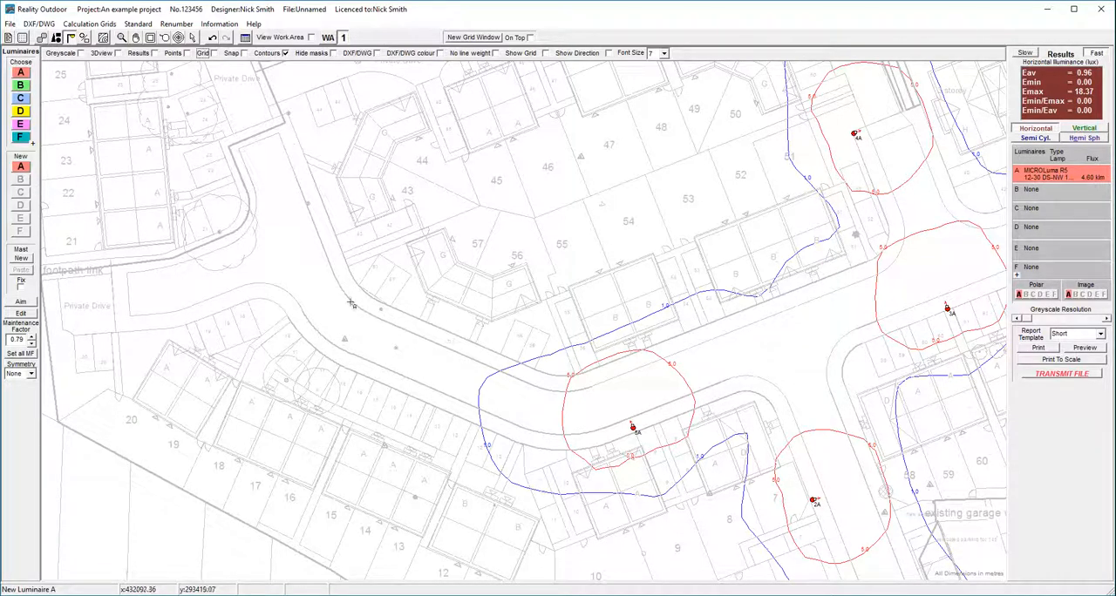
# - Place column 7 near the private drive and column 8, then zoom out to the whole site
pyautogui.doubleClick(317, 178)
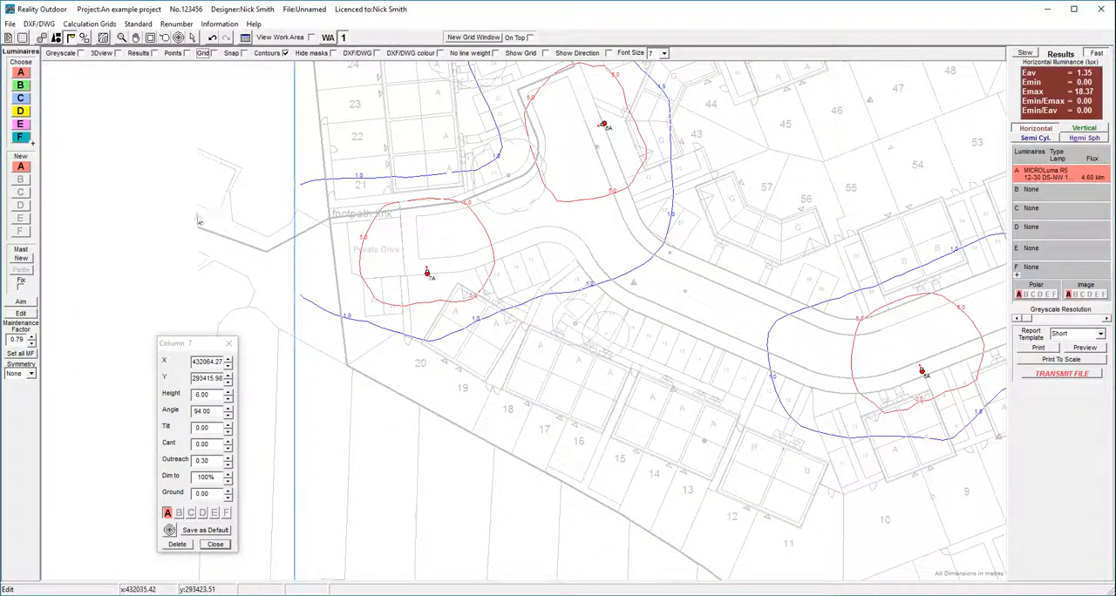
pyautogui.moveTo(413, 291)
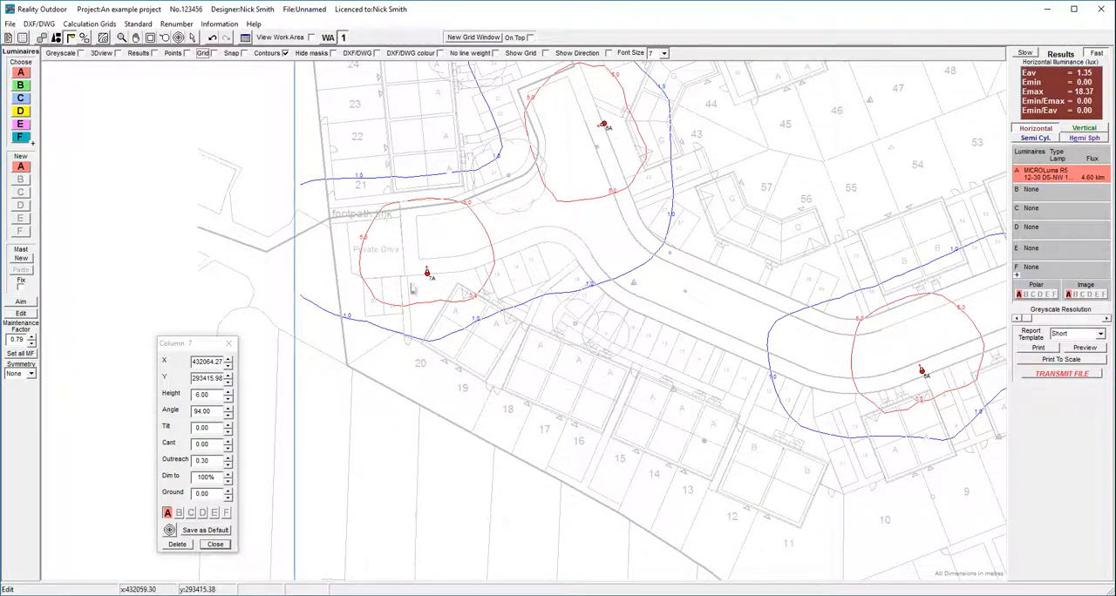
pyautogui.moveTo(148, 225)
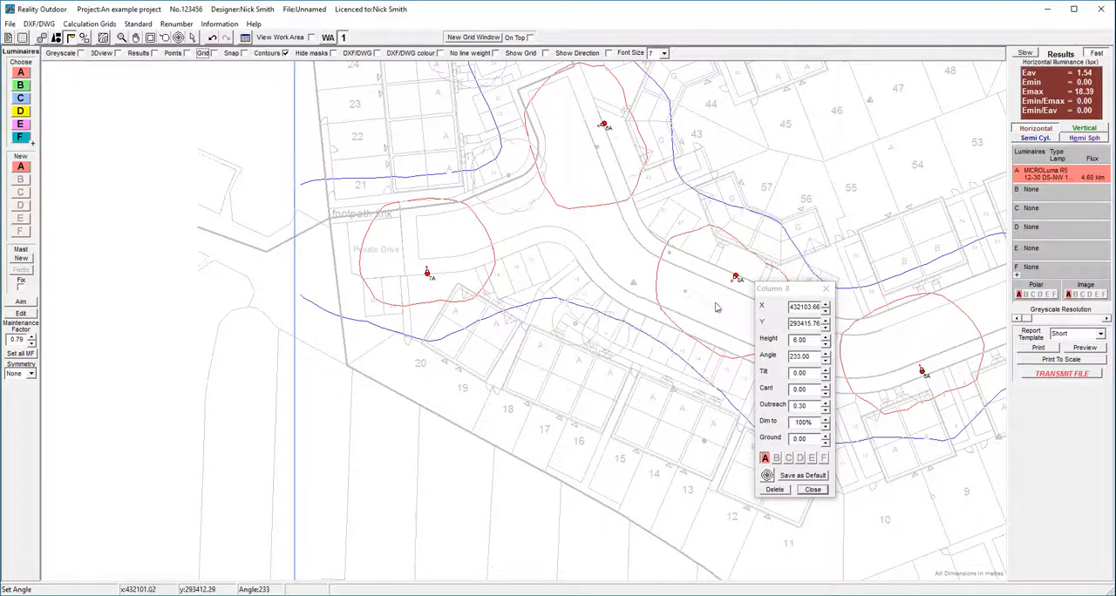
pyautogui.click(812, 489)
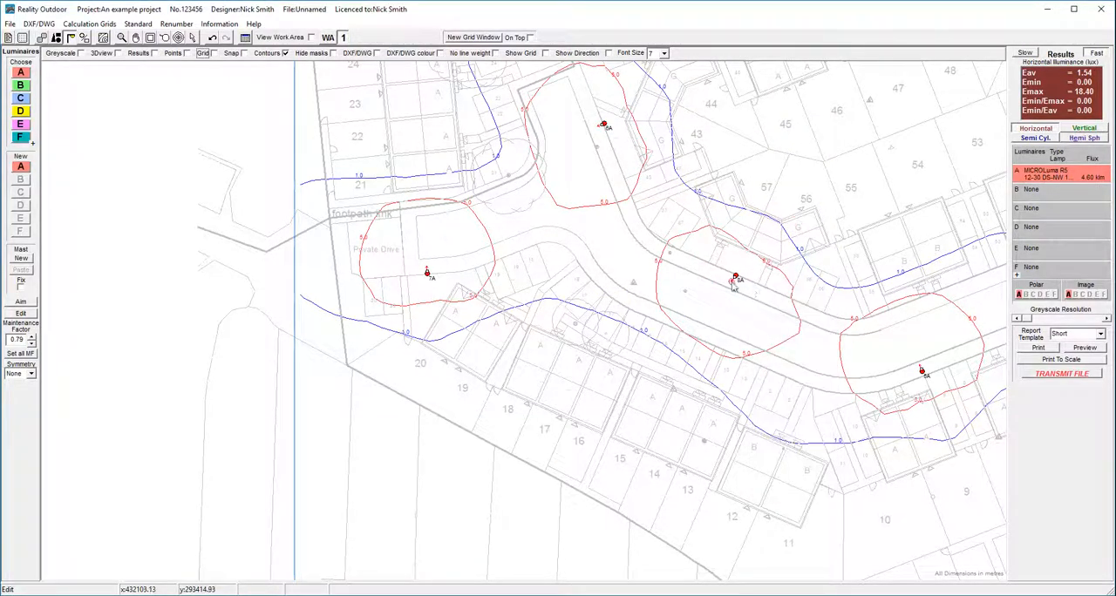
pyautogui.scroll(-3)
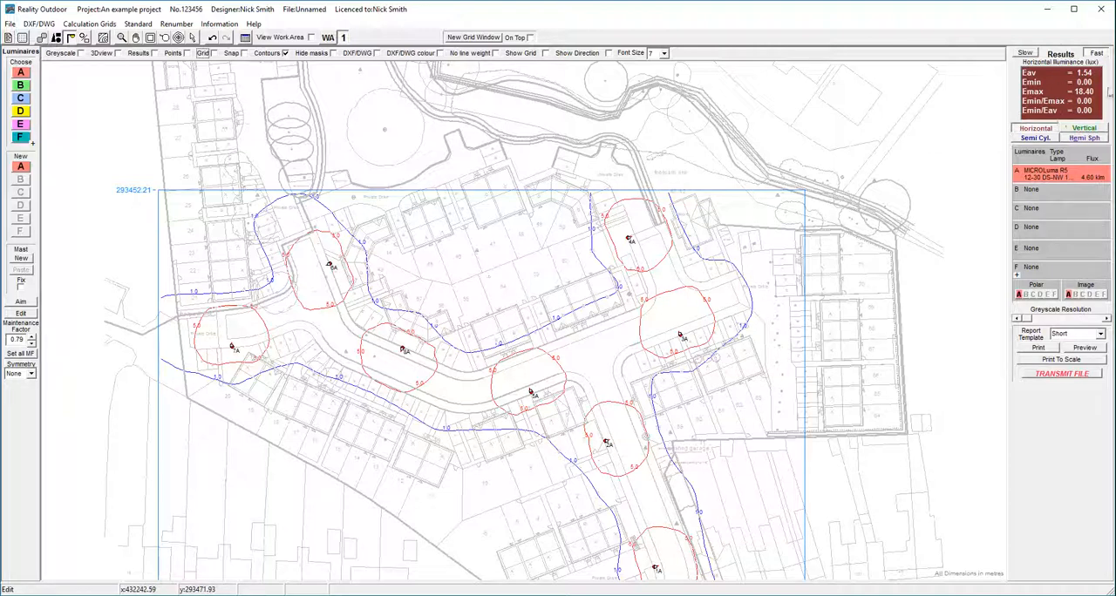
# - Turn on Results and Points to show lux values at every grid point
pyautogui.click(185, 53)
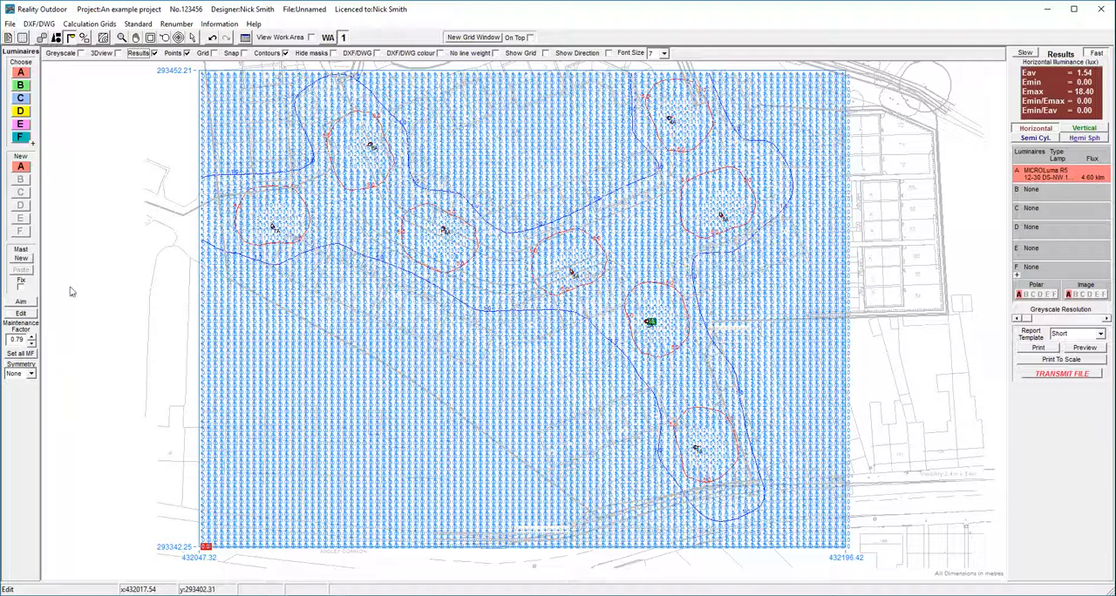
pyautogui.moveTo(59, 211)
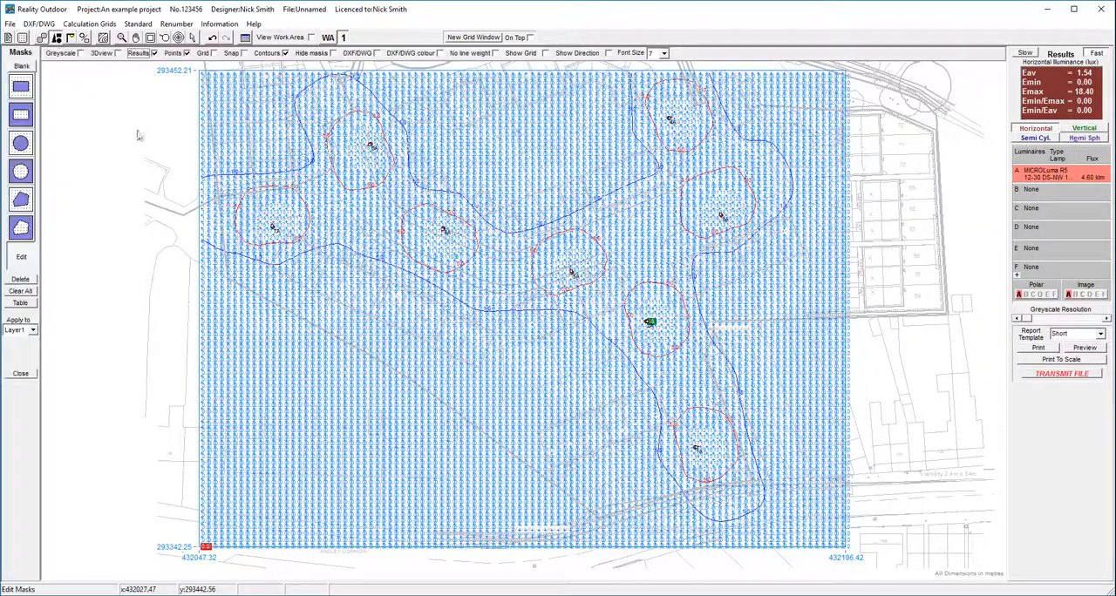
pyautogui.moveTo(183, 74)
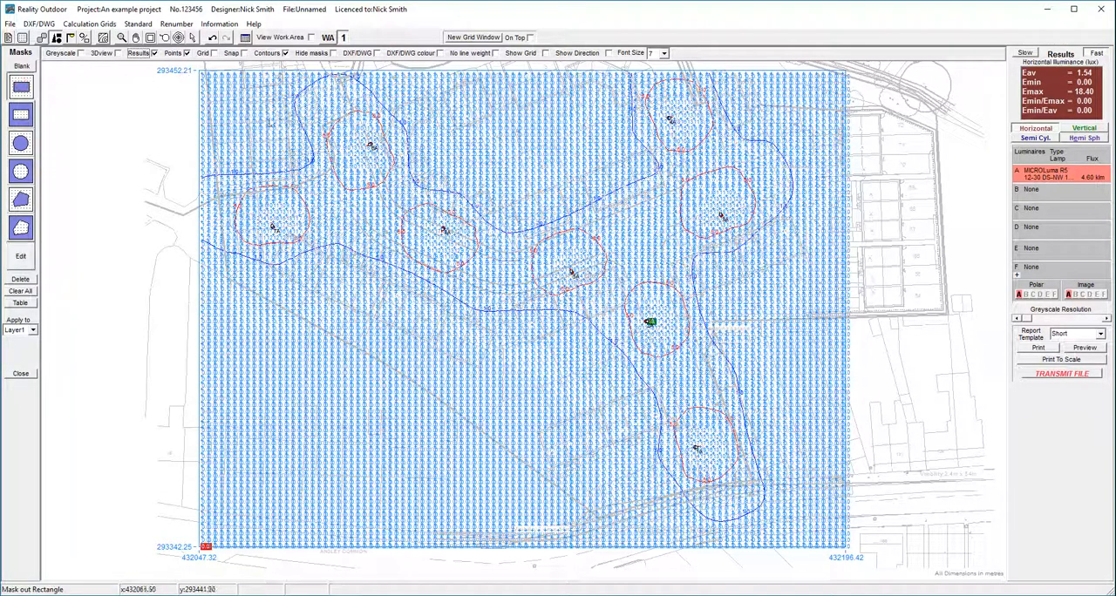
# - Mask a rectangle over the housing plots, then Blank the entire Road grid
pyautogui.moveTo(273, 110); pyautogui.dragTo(525, 267)
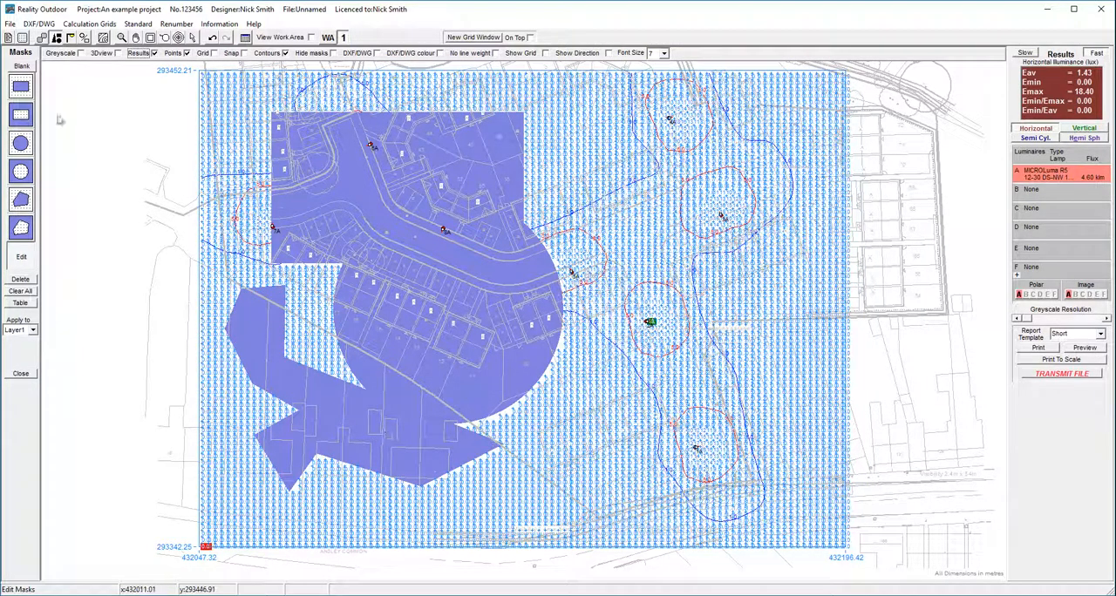
pyautogui.click(20, 290)
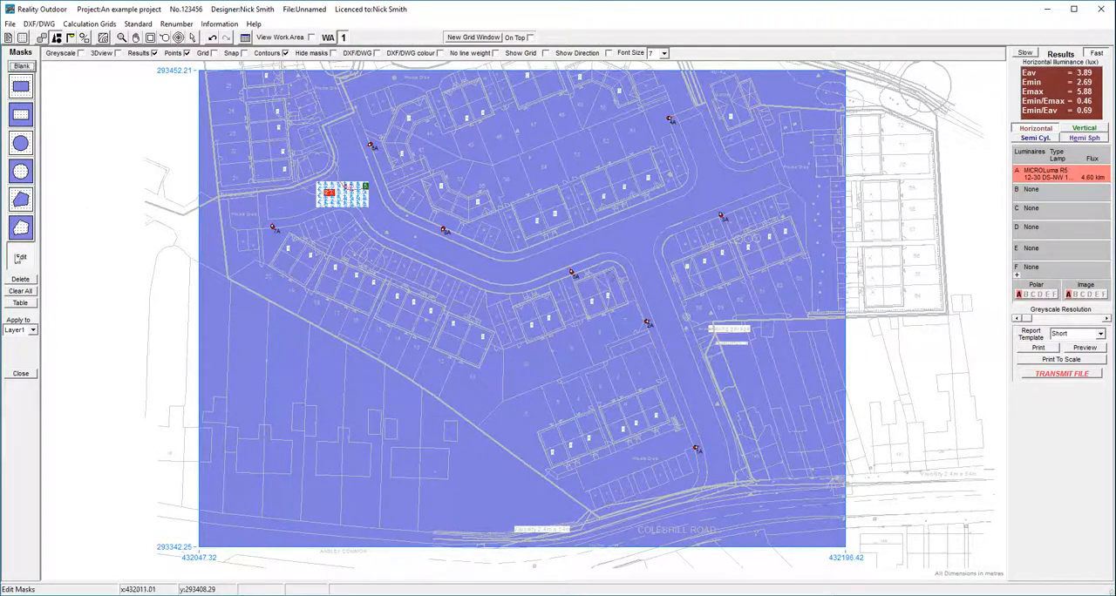
# - Begin cutting a road area beside a column out of the mask with the polygon unmask tool
pyautogui.click(633, 231)
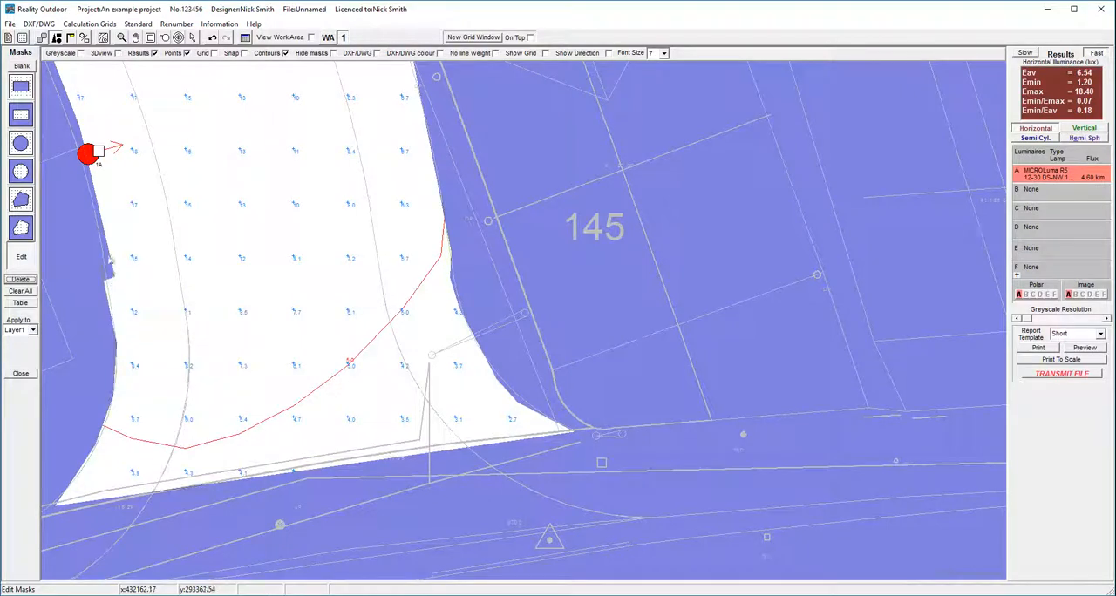
pyautogui.moveTo(72, 129)
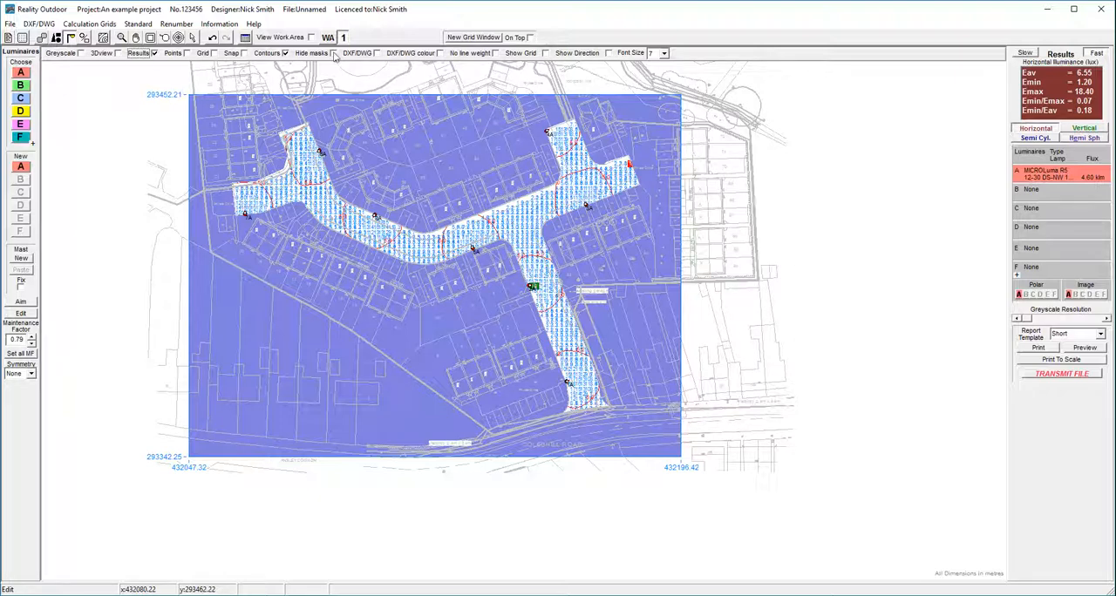
# - Turn on Hide masks so the masked grid points disappear from the plan
pyautogui.click(333, 54)
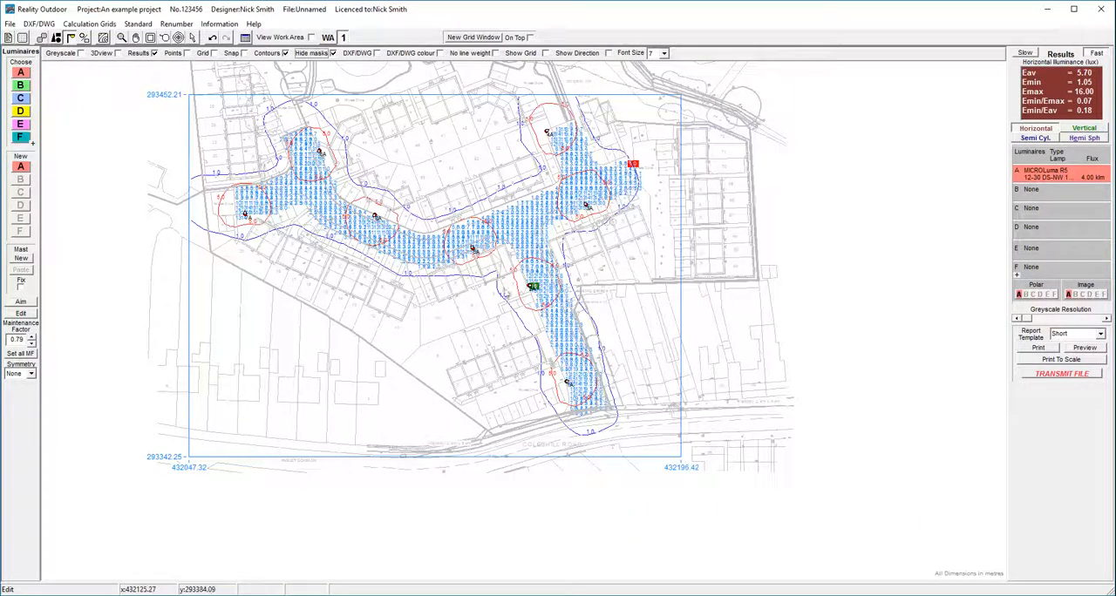
pyautogui.moveTo(728, 202)
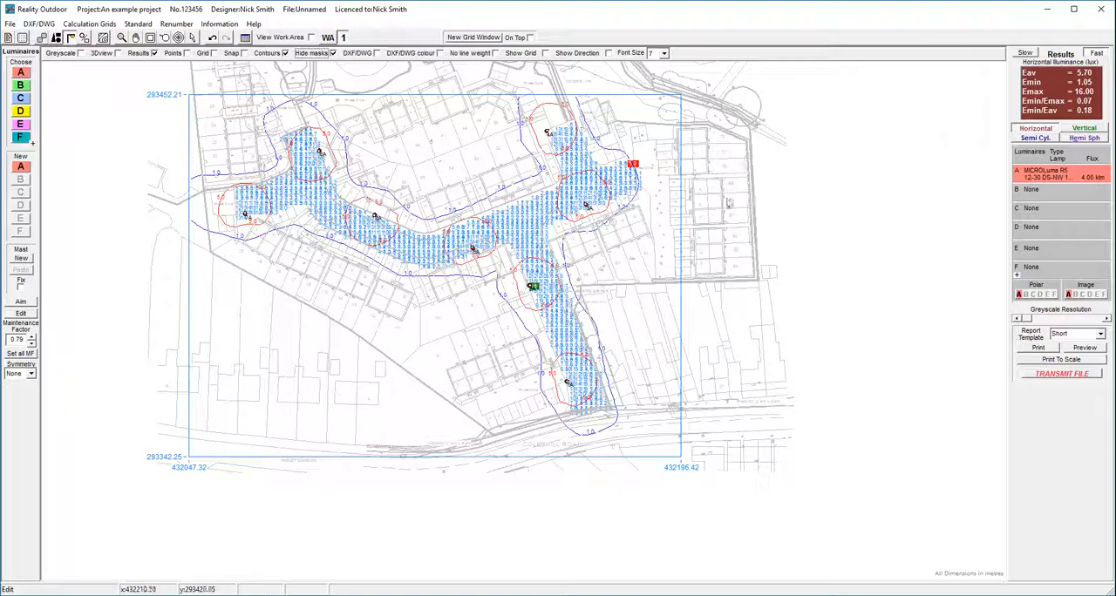